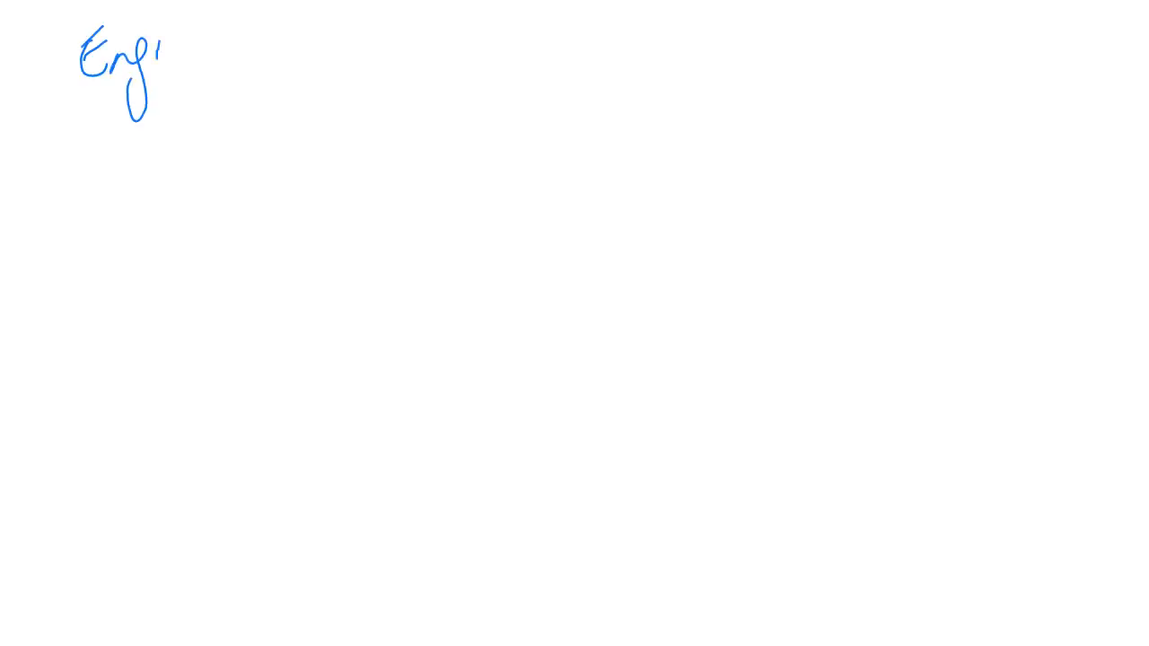
# Step: Handwrite the heading 'Engineering Standards' in blue across the top of the page
pyautogui.moveTo(162, 54); pyautogui.dragTo(256, 54)
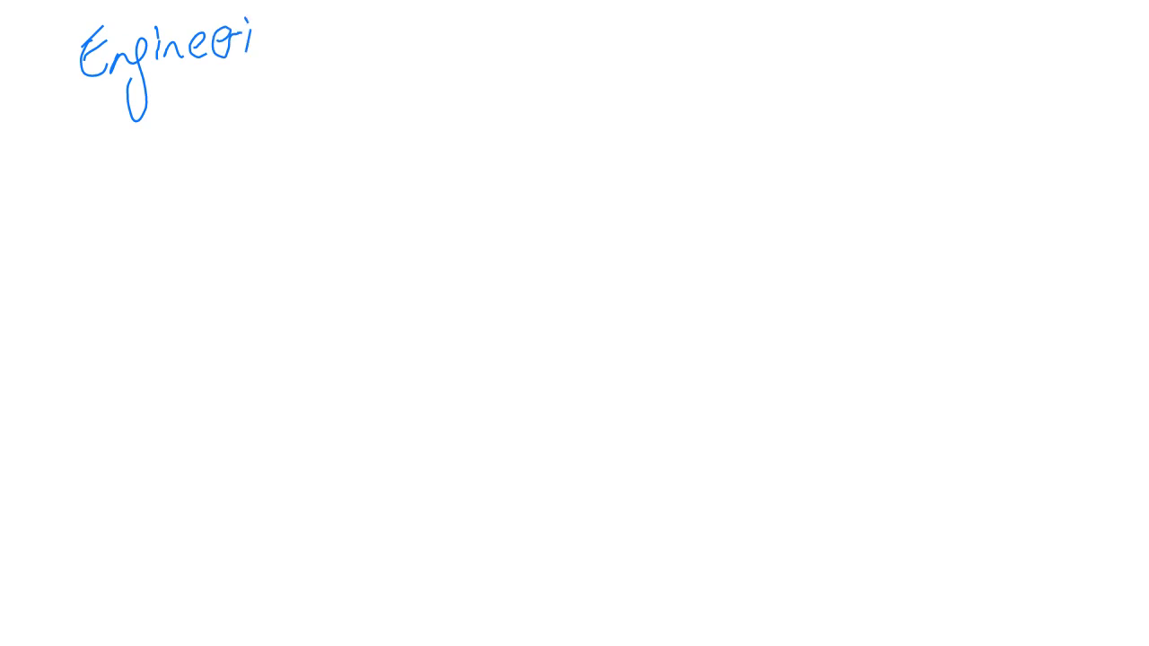
pyautogui.moveTo(269, 63); pyautogui.dragTo(475, 63)
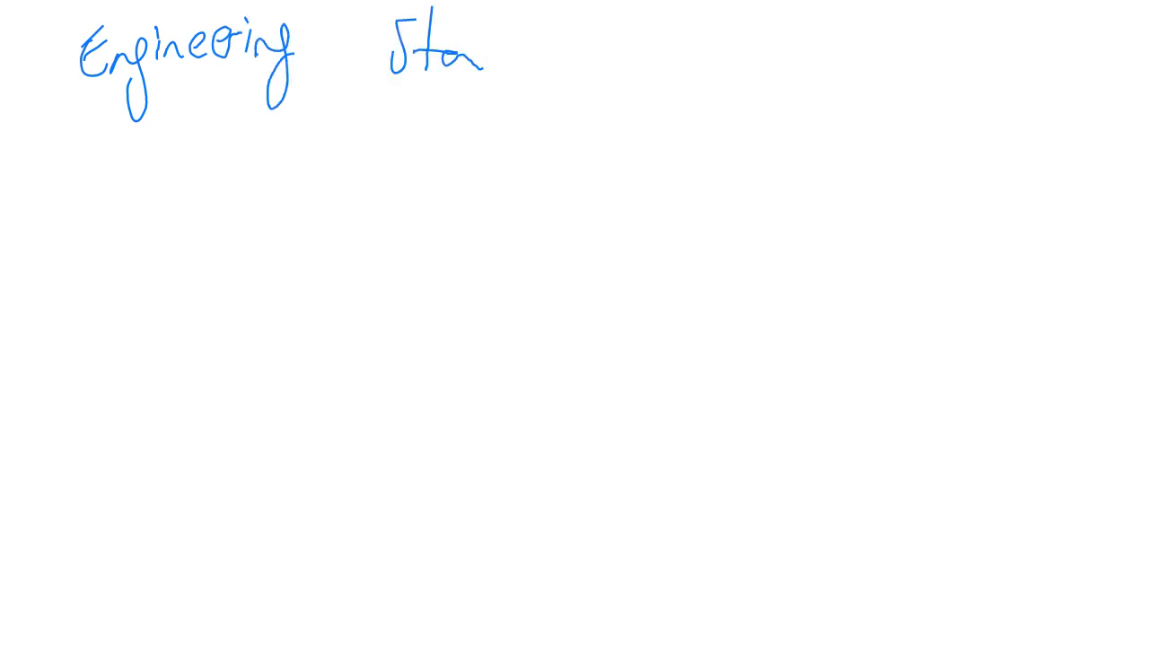
pyautogui.moveTo(494, 54); pyautogui.dragTo(646, 54)
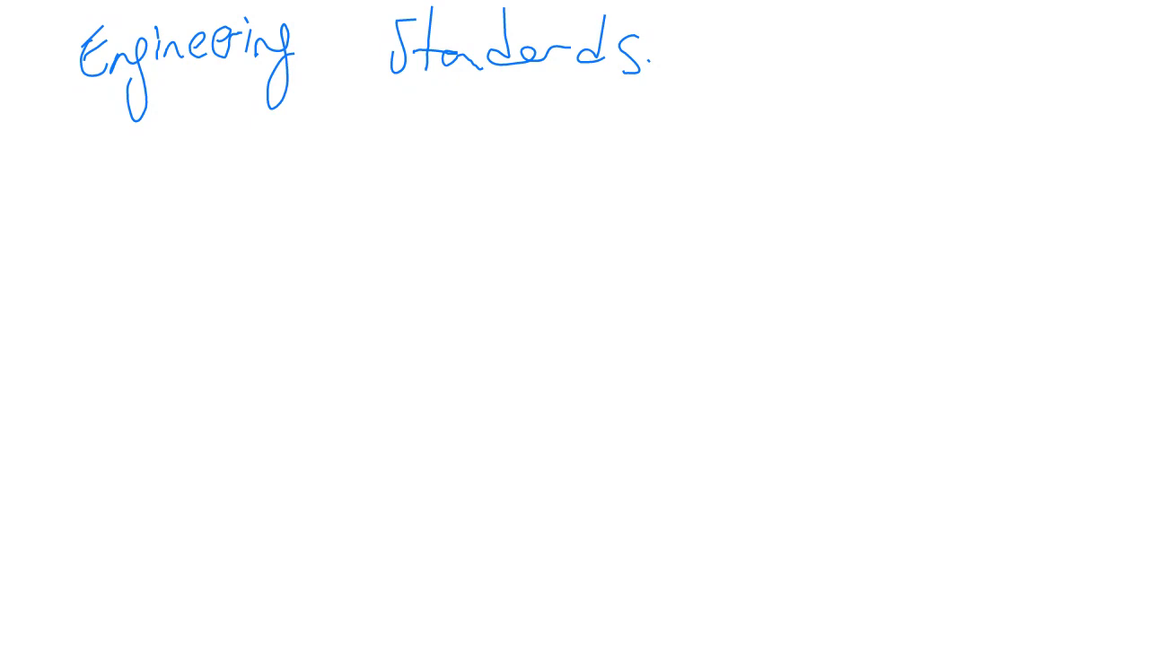
# Step: Handwrite ISO and its full name, International Organization for Standardization, below the title
pyautogui.moveTo(145, 157); pyautogui.dragTo(145, 206)
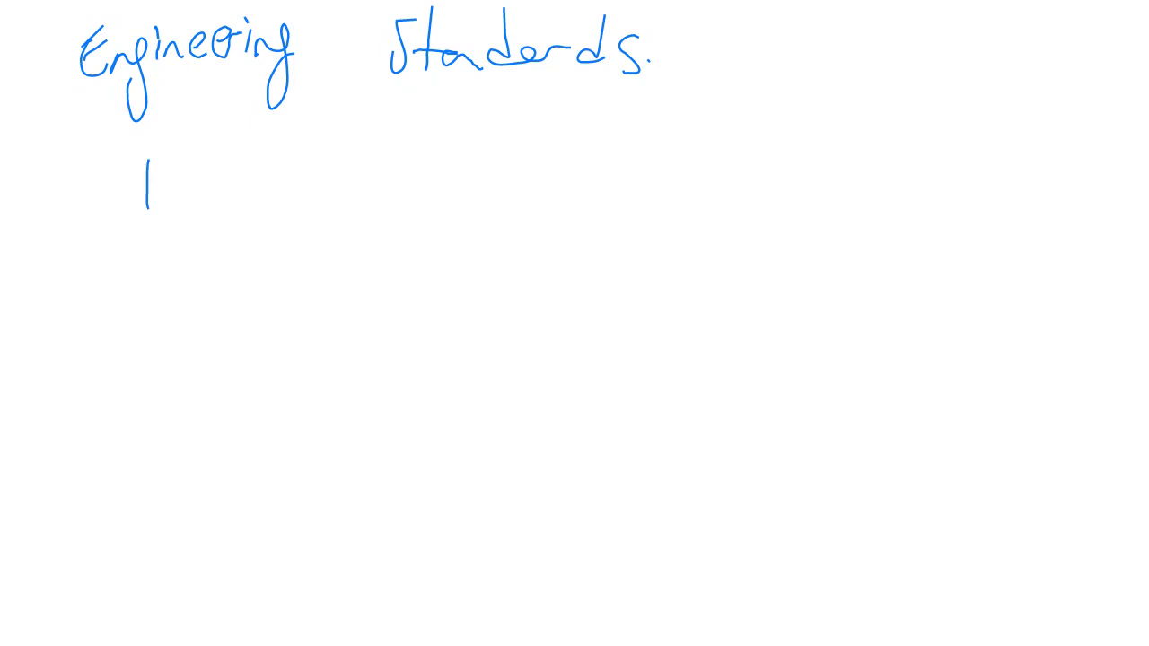
pyautogui.moveTo(162, 180); pyautogui.dragTo(216, 188)
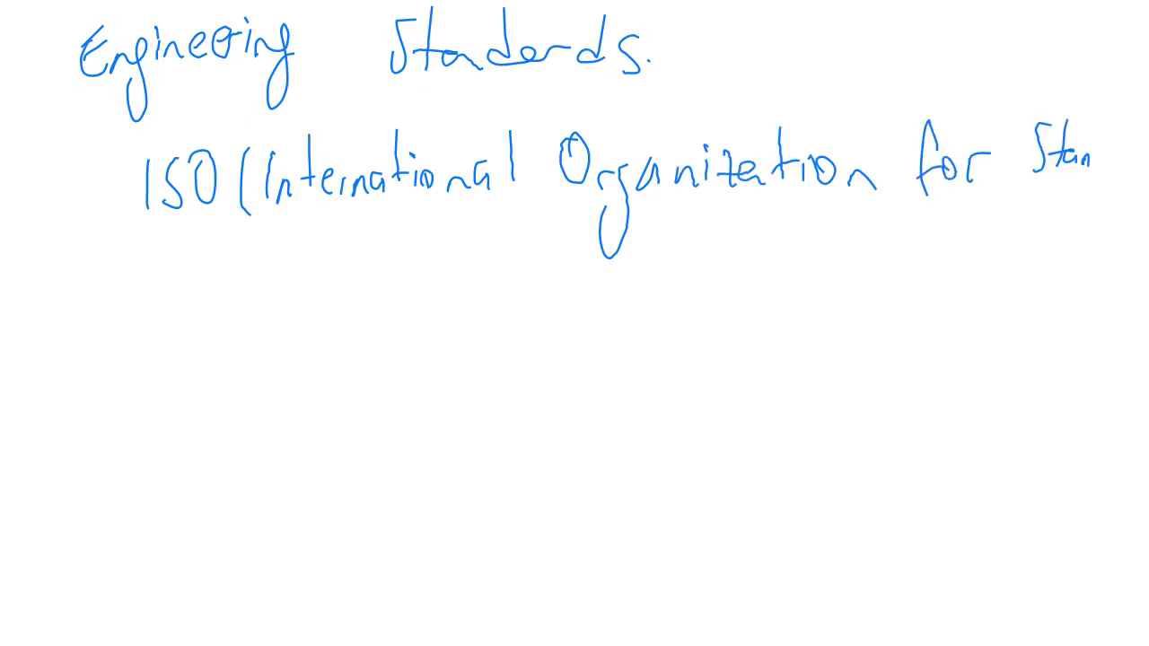
pyautogui.write('dar')
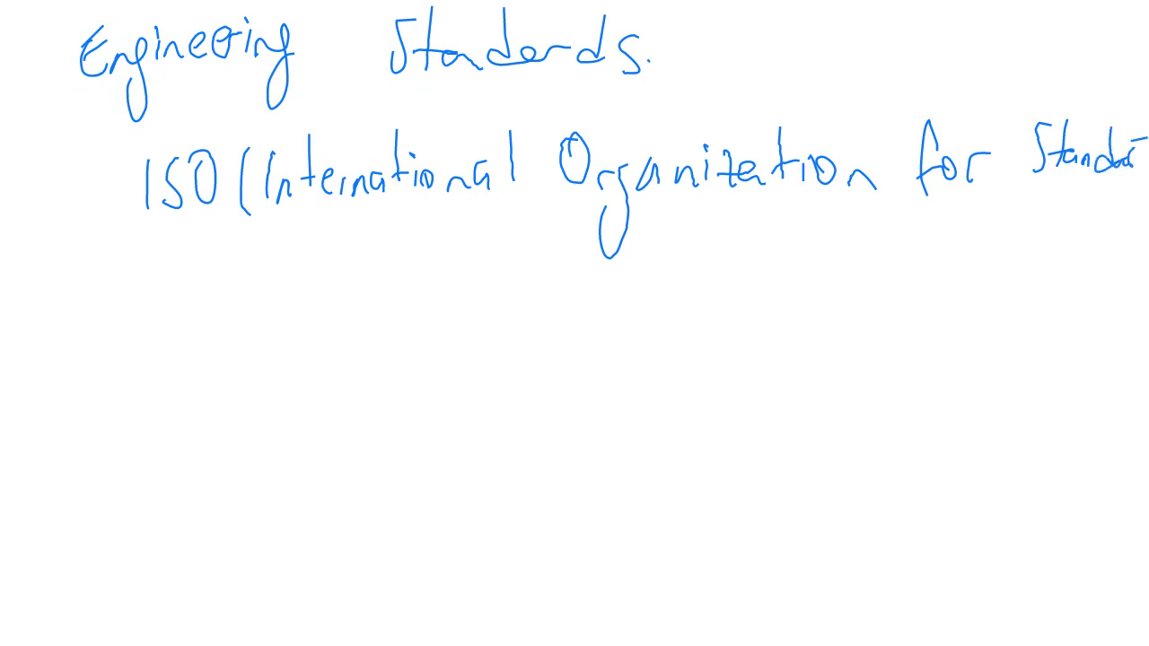
pyautogui.moveTo(906, 215); pyautogui.dragTo(906, 260)
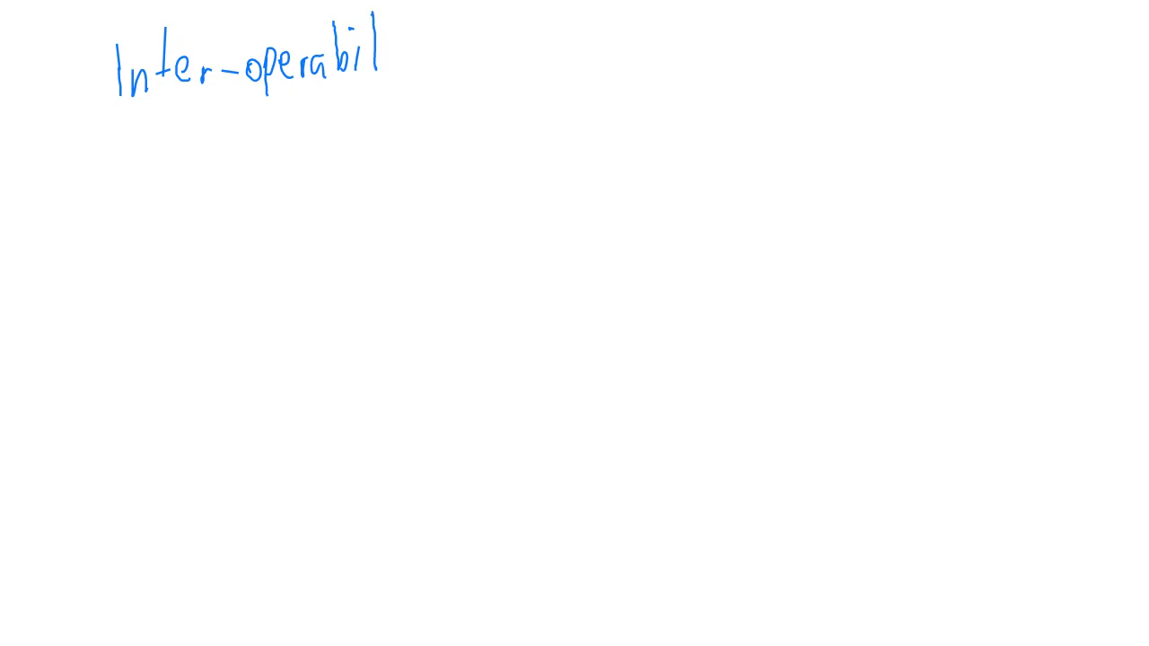
# Step: Finish the 'Inter-operability' heading and write a second line beneath it
pyautogui.moveTo(368, 62); pyautogui.dragTo(448, 81)
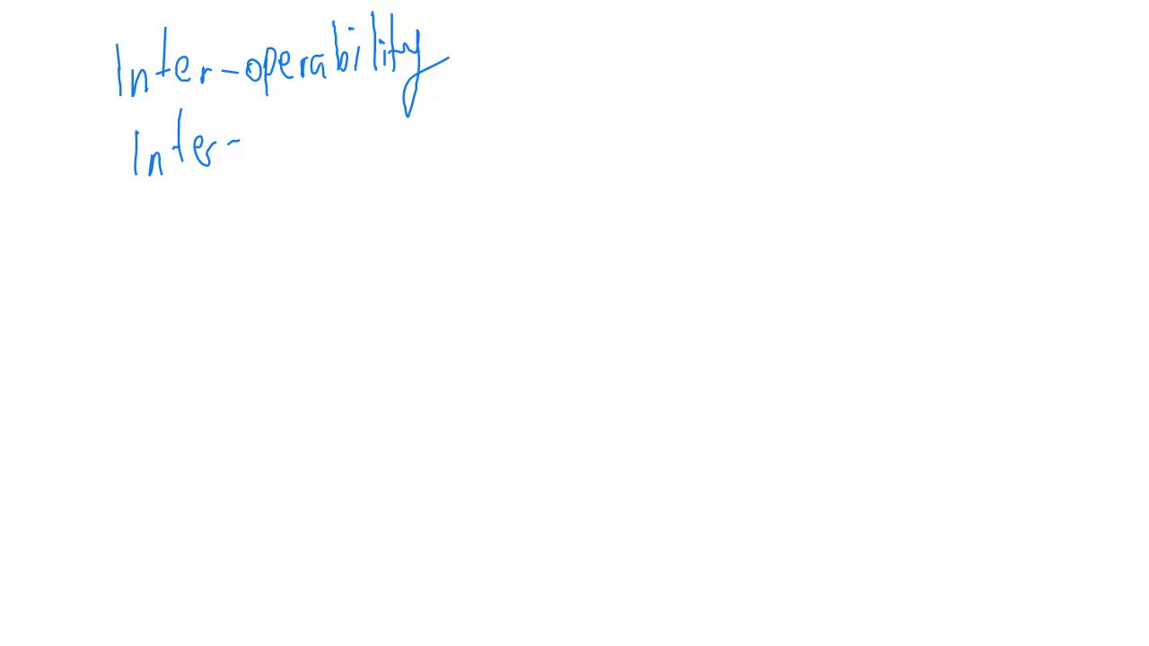
pyautogui.moveTo(256, 135); pyautogui.dragTo(291, 166)
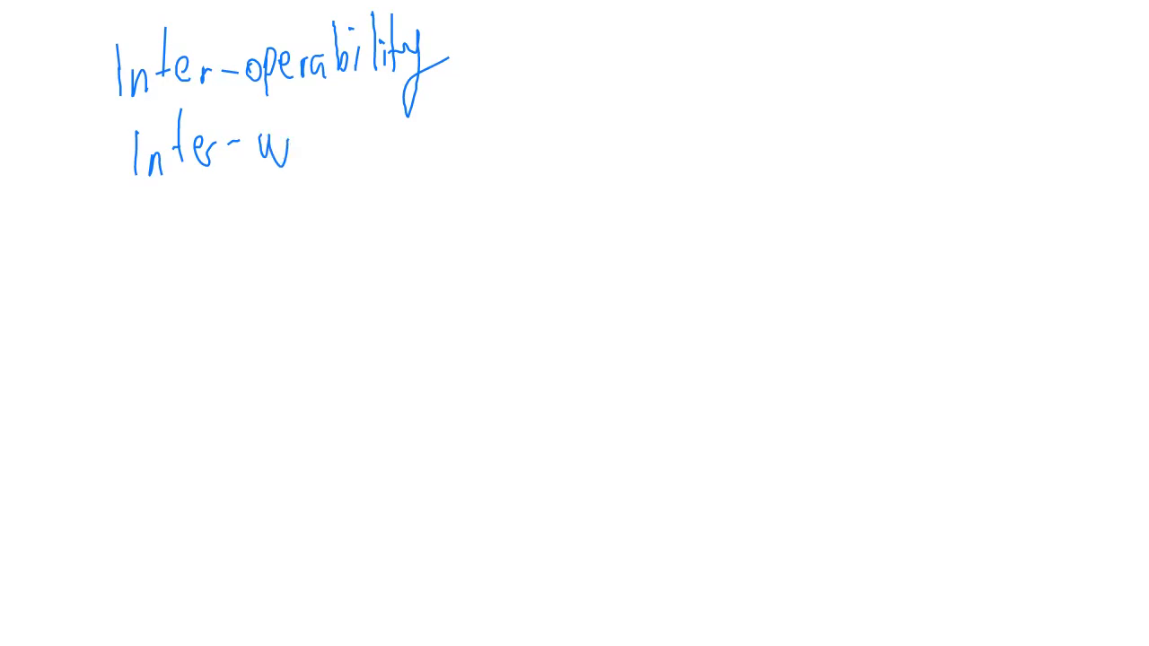
pyautogui.moveTo(297, 152); pyautogui.dragTo(435, 153)
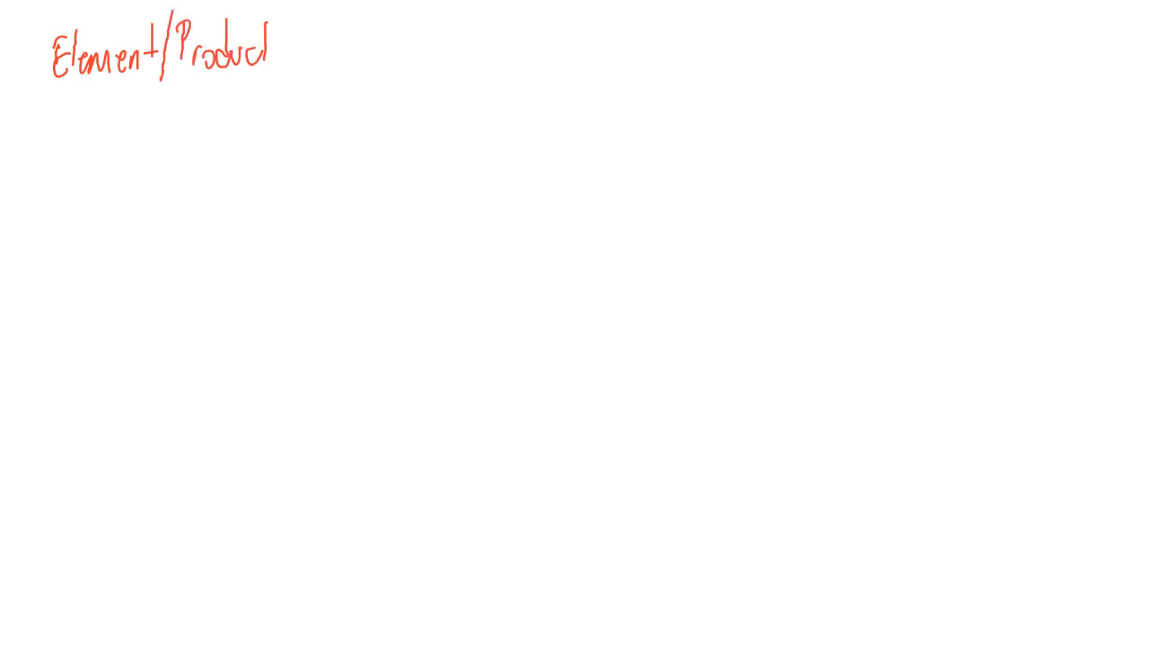
# Step: Extend and underline 'Element/Product/System', add a second red heading, and underline 'Comments'
pyautogui.write('/System')
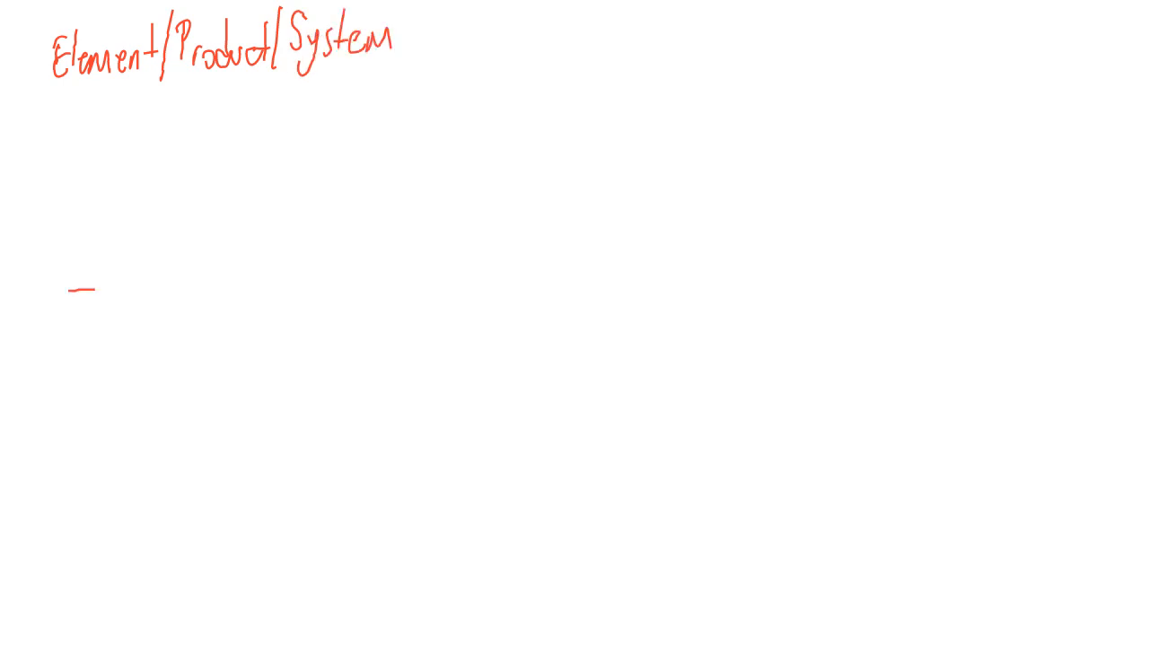
pyautogui.moveTo(41, 86); pyautogui.dragTo(402, 70)
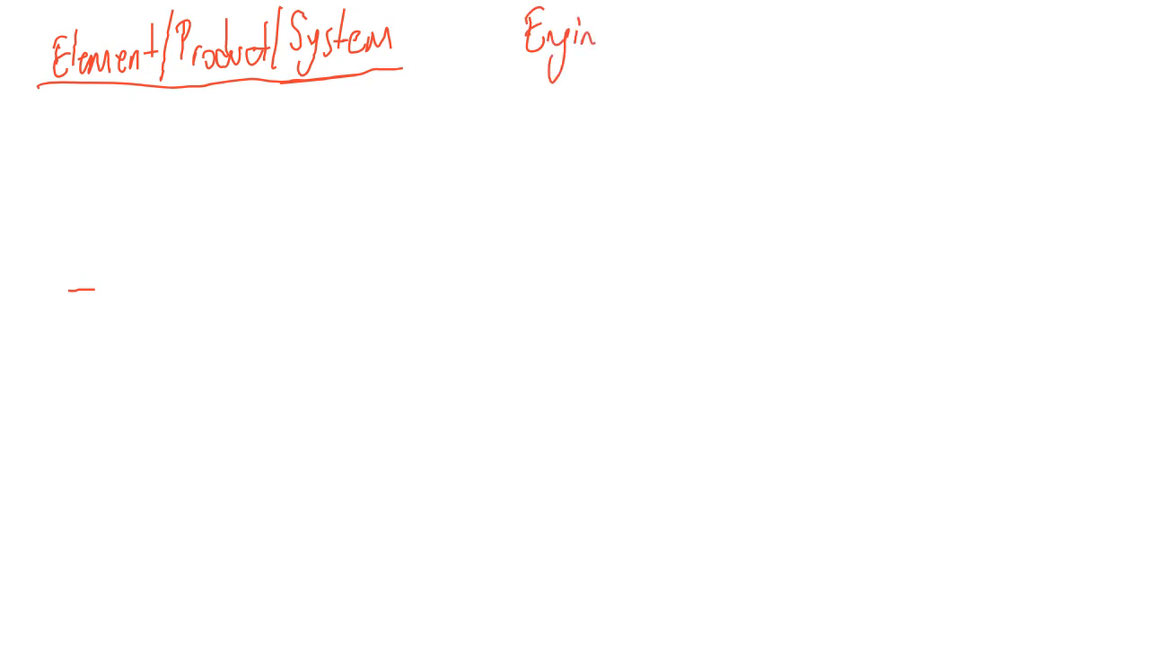
pyautogui.moveTo(592, 40); pyautogui.dragTo(664, 54)
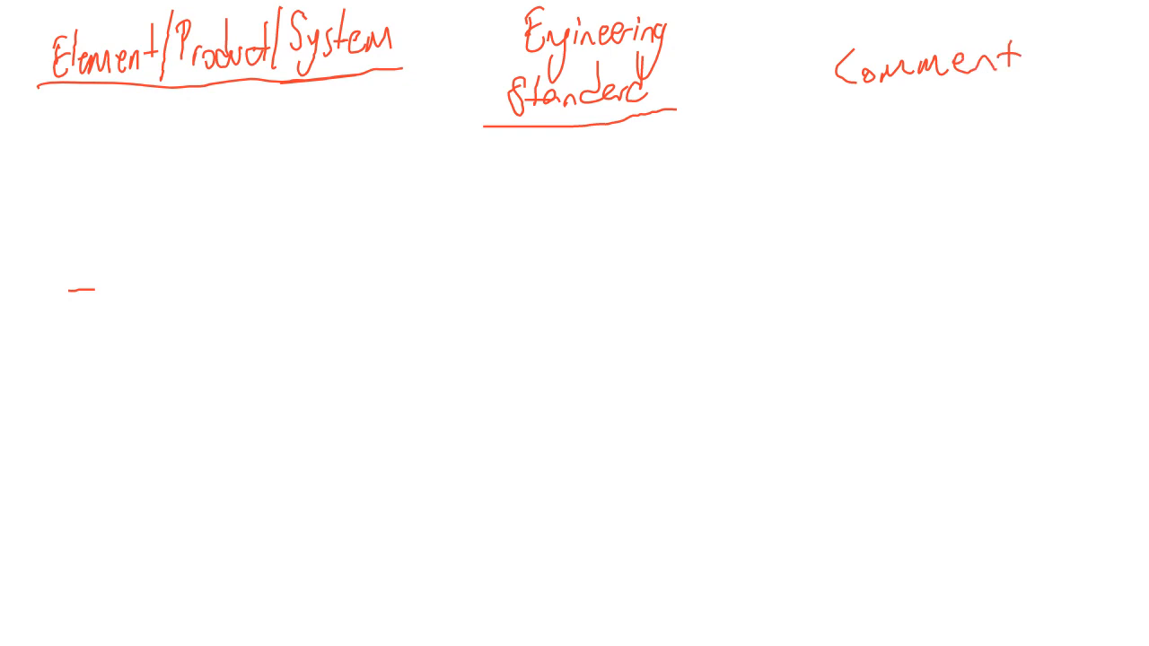
pyautogui.moveTo(825, 103); pyautogui.dragTo(1058, 94)
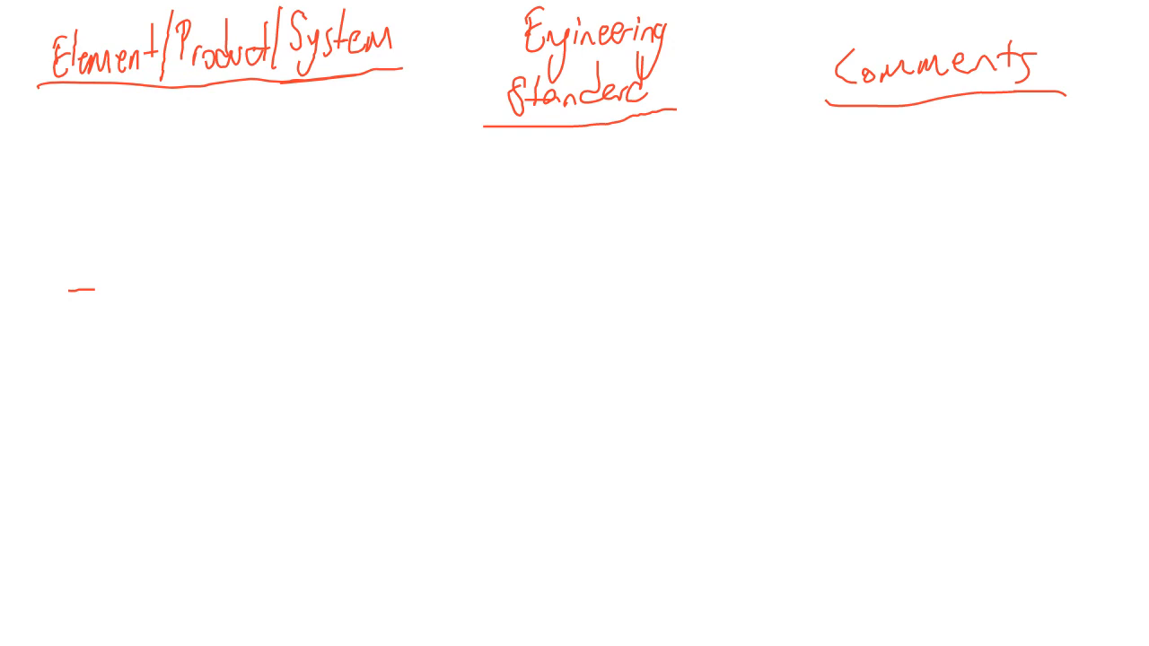
# Step: Handwrite 'Standard Mounts for Light Bulbs' in the first column
pyautogui.write('Stand')
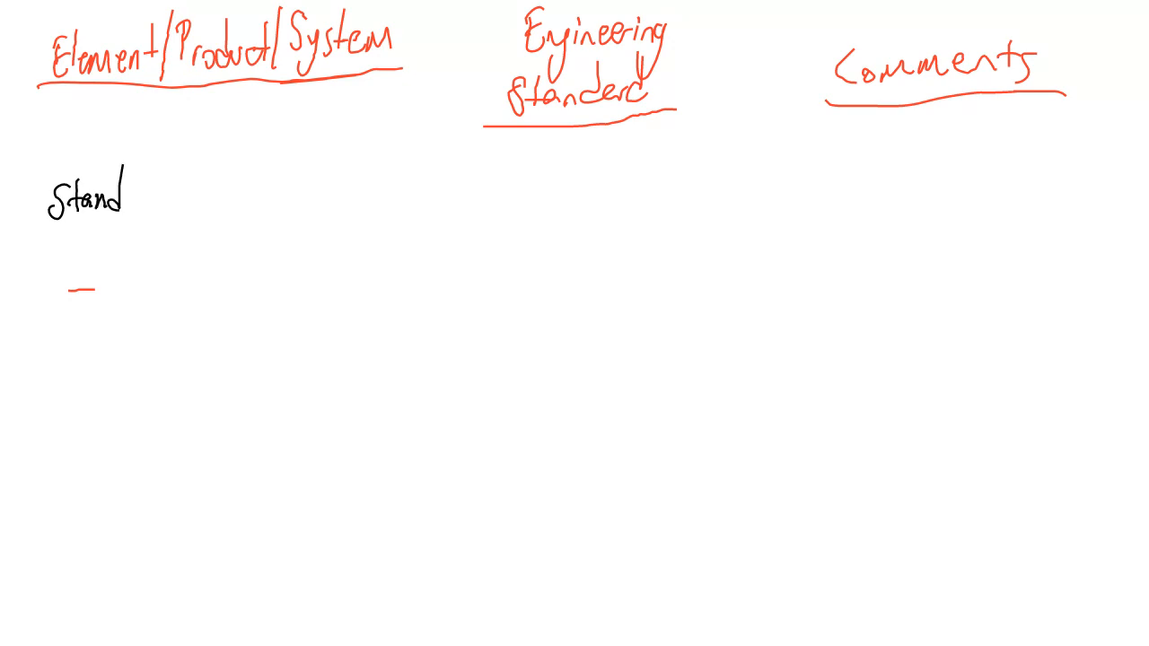
pyautogui.write('ard Mounts for')
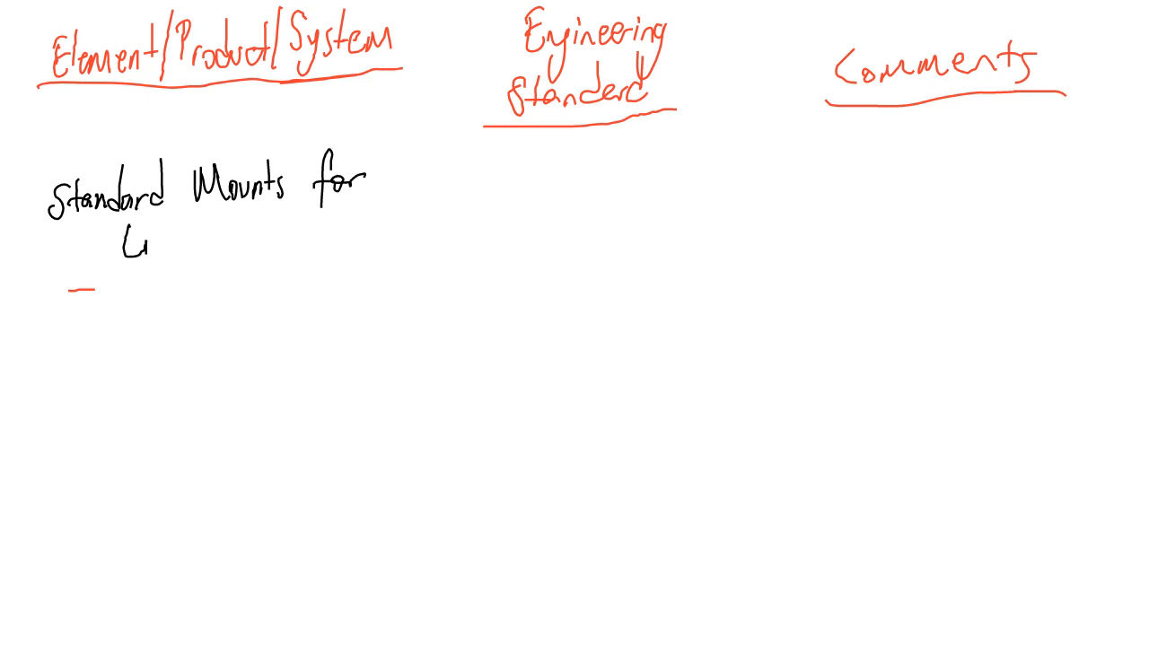
pyautogui.write('ght')
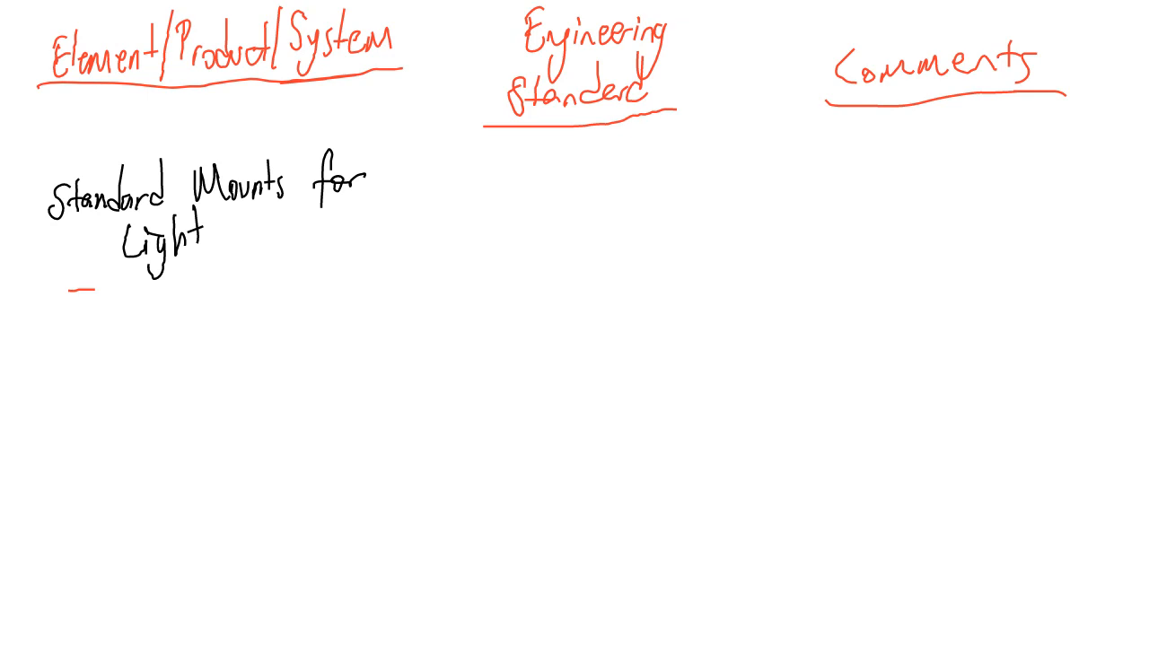
pyautogui.write('Bvl')
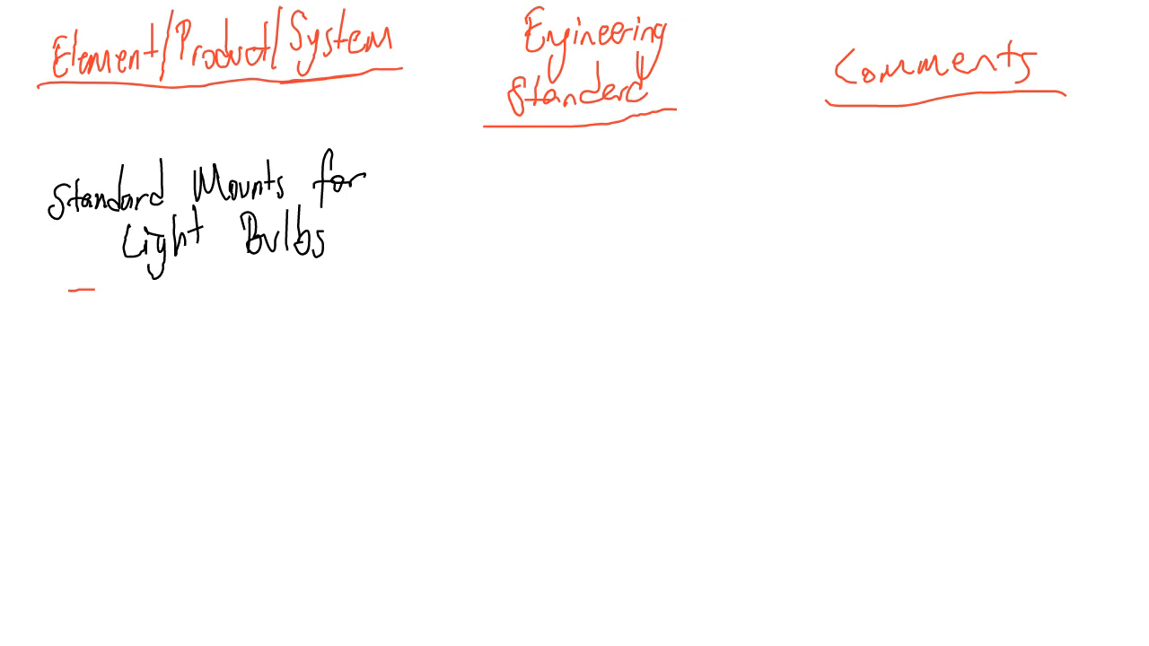
# Step: Write 'ANSI C81.64 and IEC 60061' in column two and begin the 'Specifies' comment
pyautogui.write('ANSI')
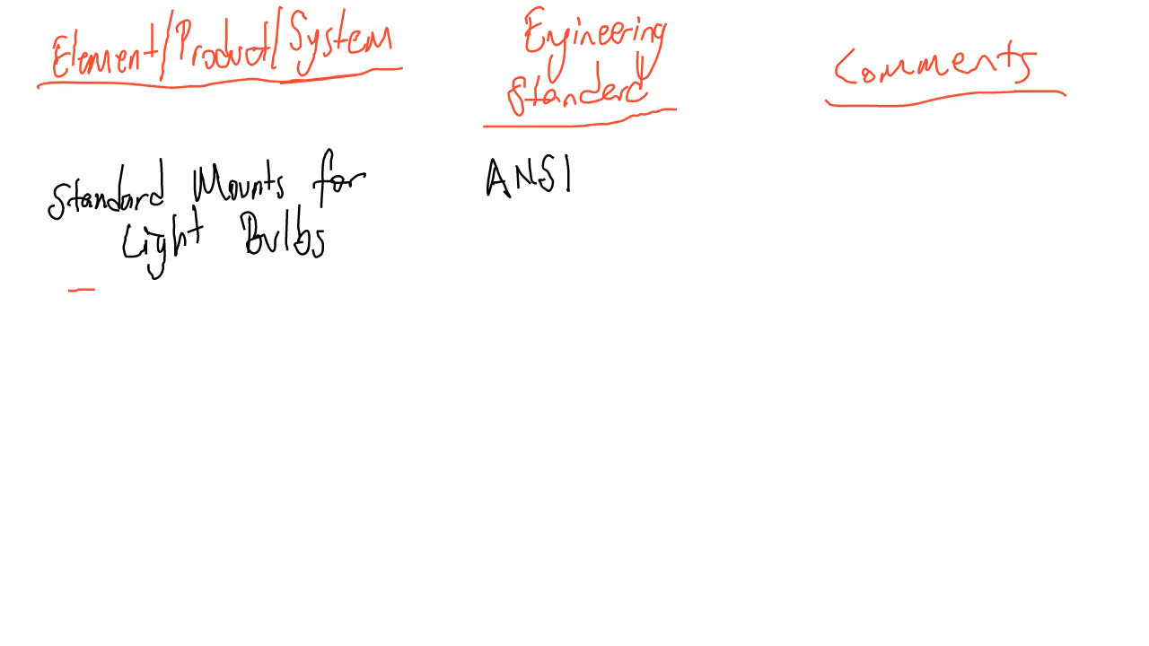
pyautogui.write('C81.64')
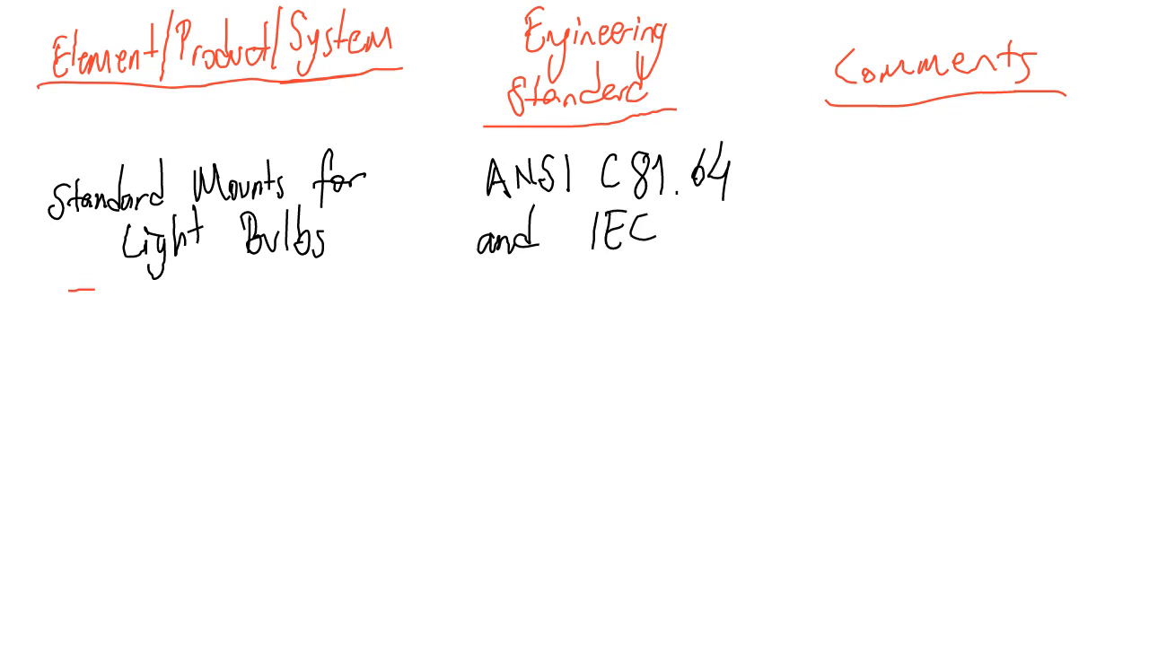
pyautogui.write('6006')
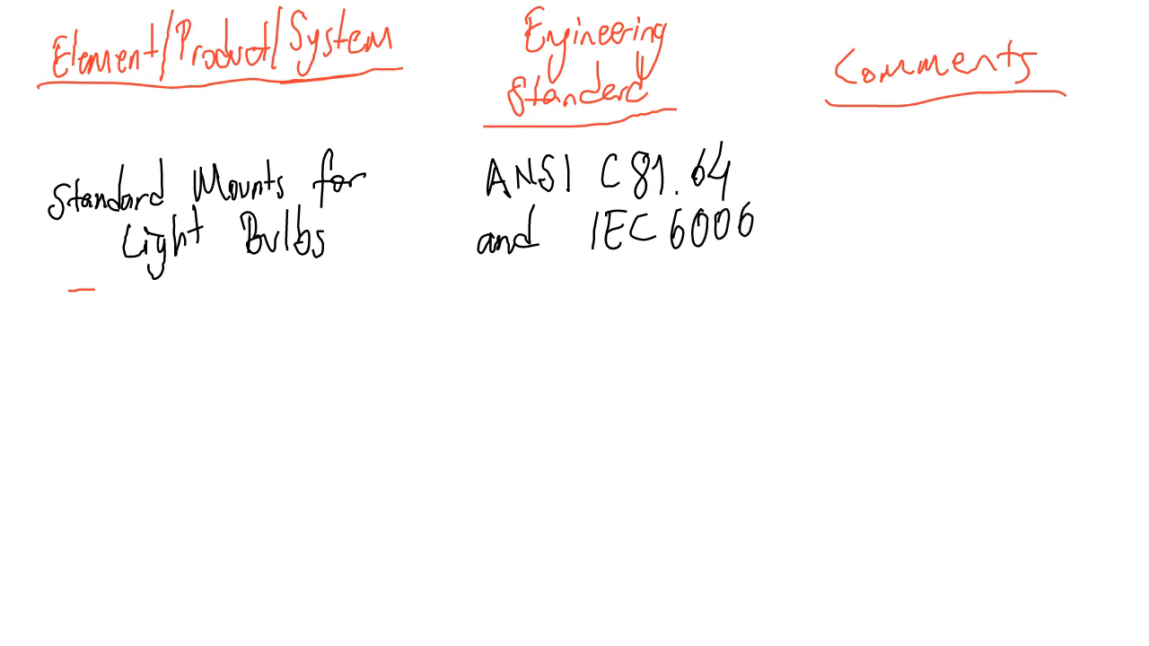
pyautogui.write('1')
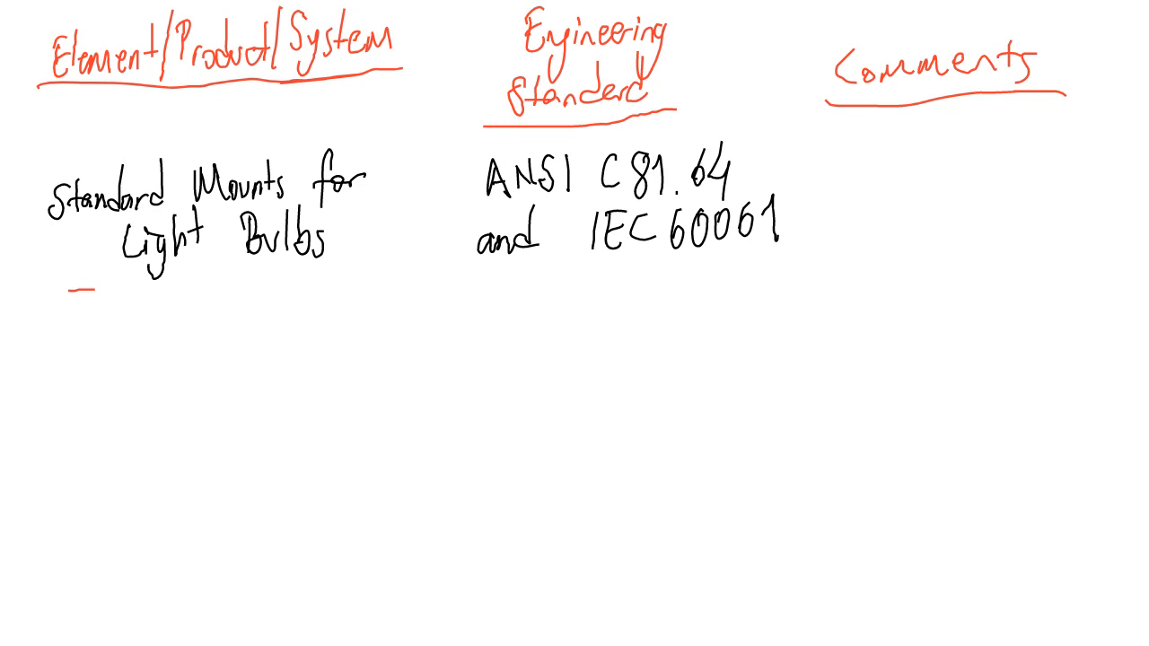
pyautogui.write('Specifies')
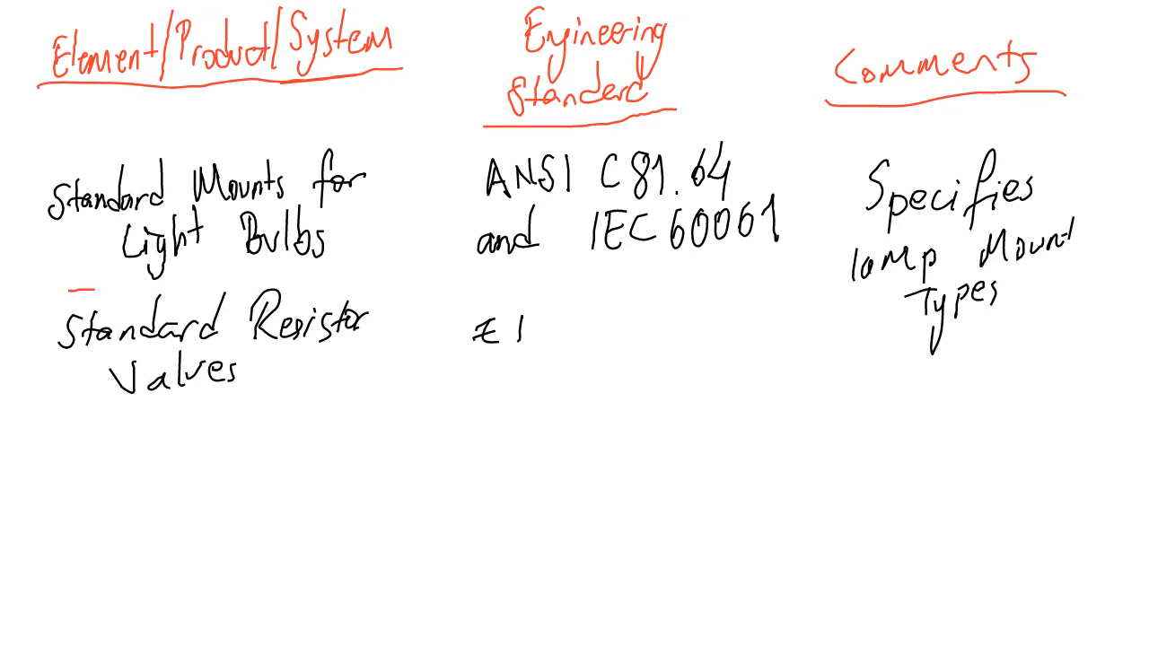
# Step: Handwrite the lamp mount comment, the Standard Resistor Values row, and 'Universal' on a new page
pyautogui.write('A')
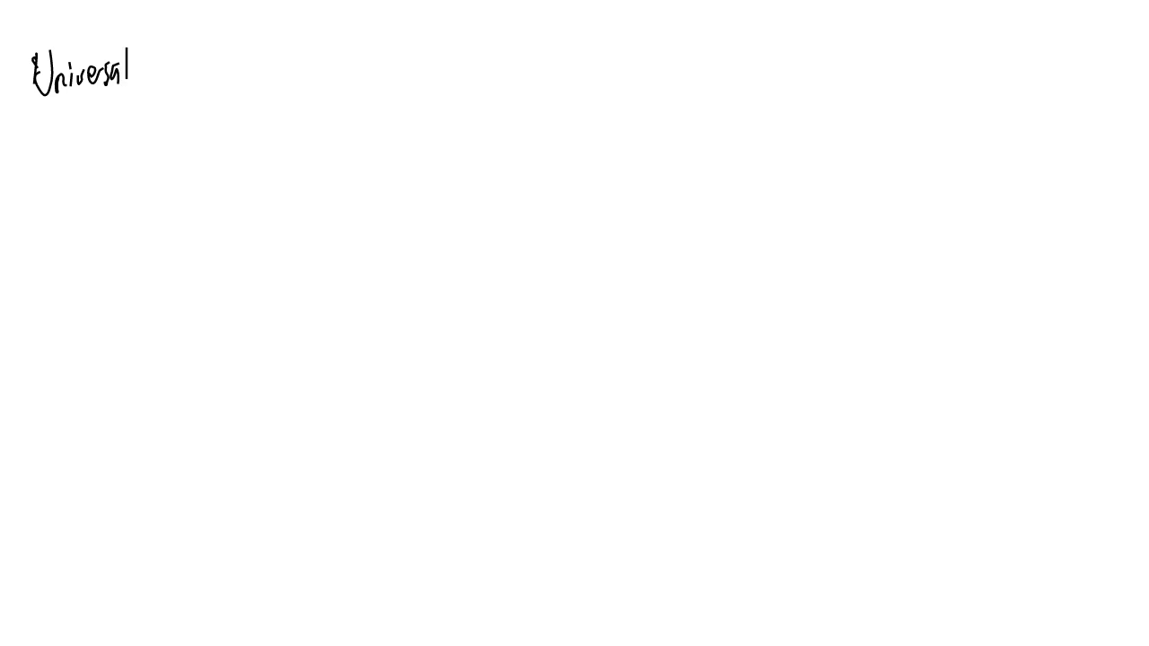
# Step: Write 'Serial Bus (USB)' after Universal and complete the standard number 'IEC 62680'
pyautogui.moveTo(152, 49); pyautogui.dragTo(202, 81)
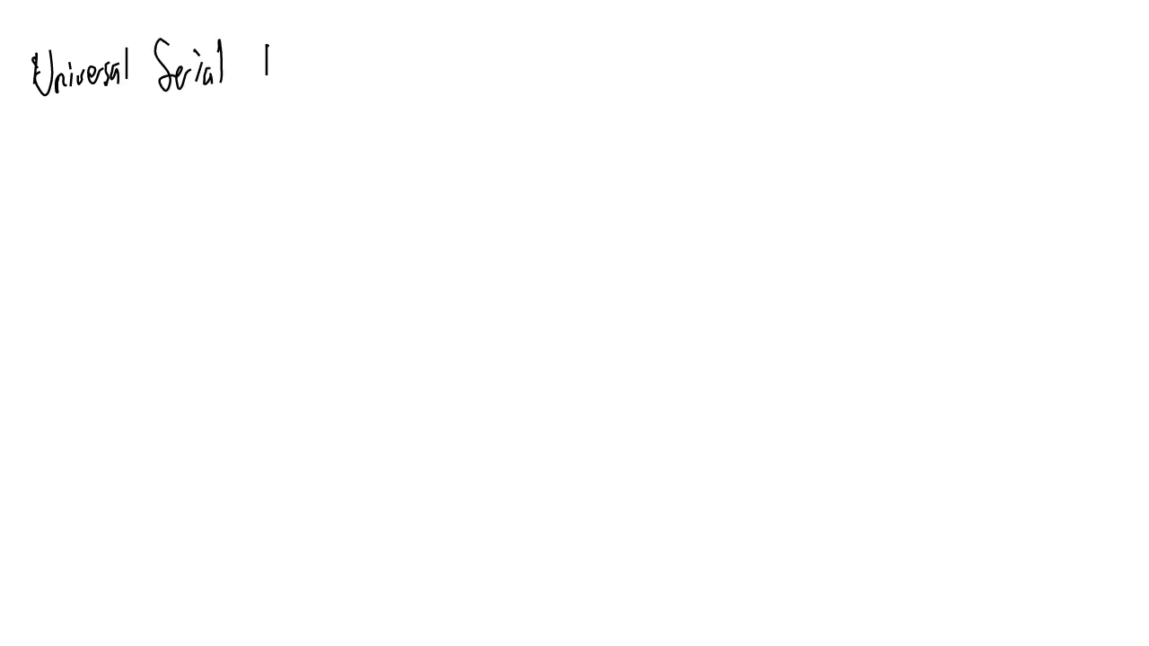
pyautogui.write('Bus (USB) IEC 62')
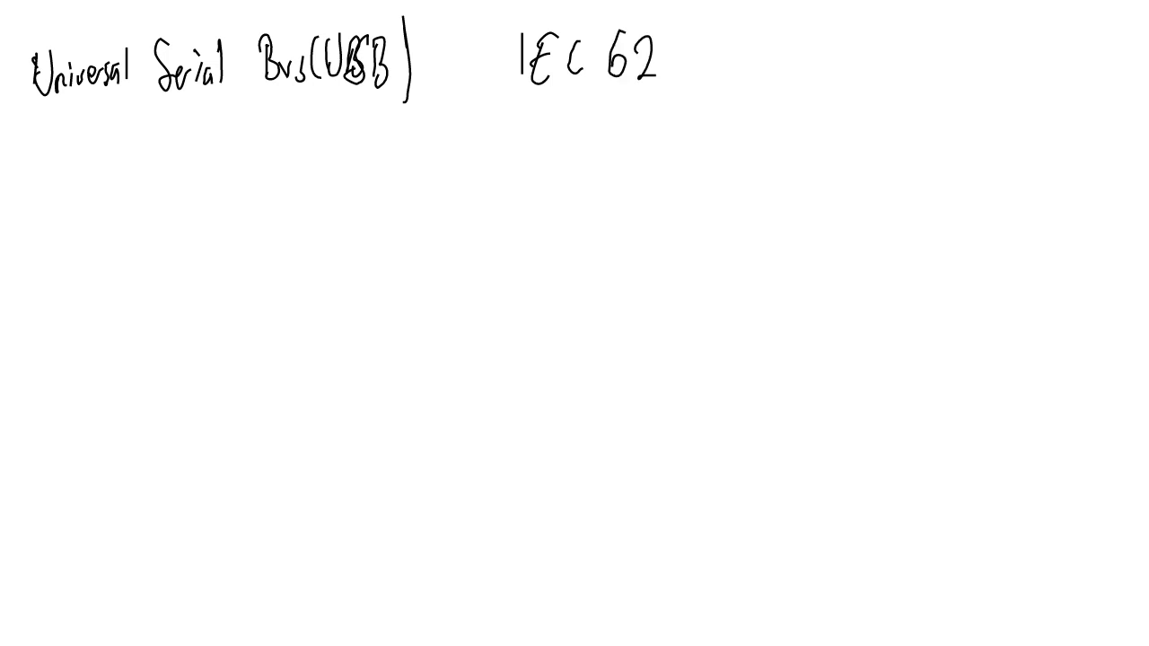
pyautogui.write('680')
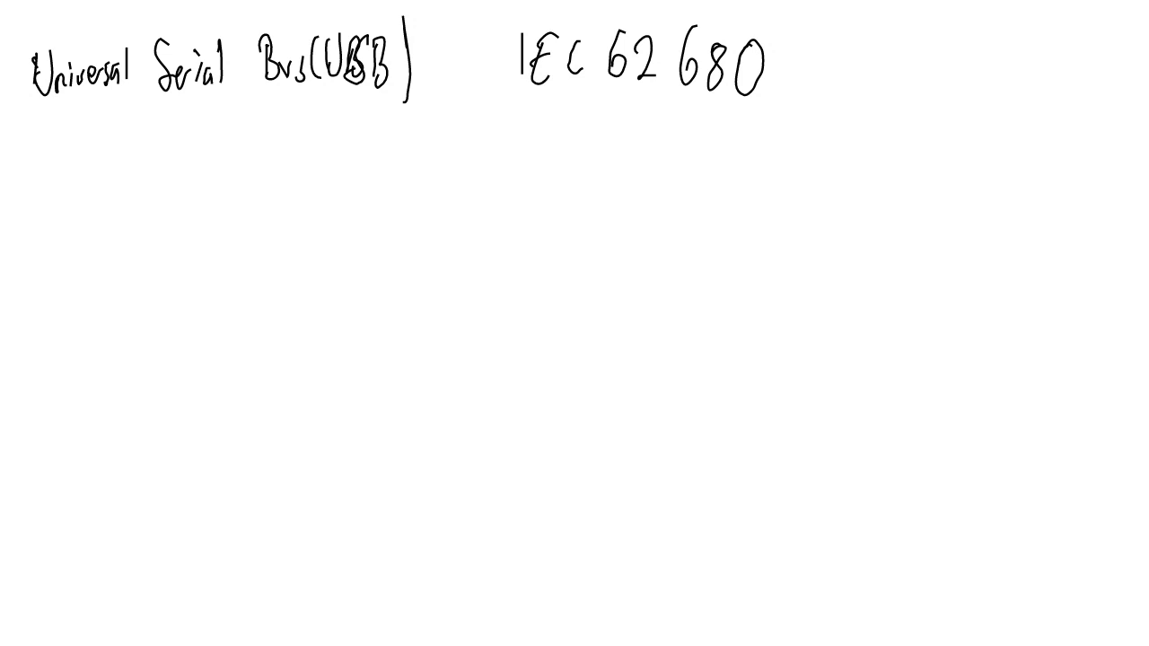
# Step: Handwrite 'C++ programming language' below the USB row, paired with 'ISO/IEC 14882:2011'
pyautogui.moveTo(40, 189); pyautogui.dragTo(161, 189)
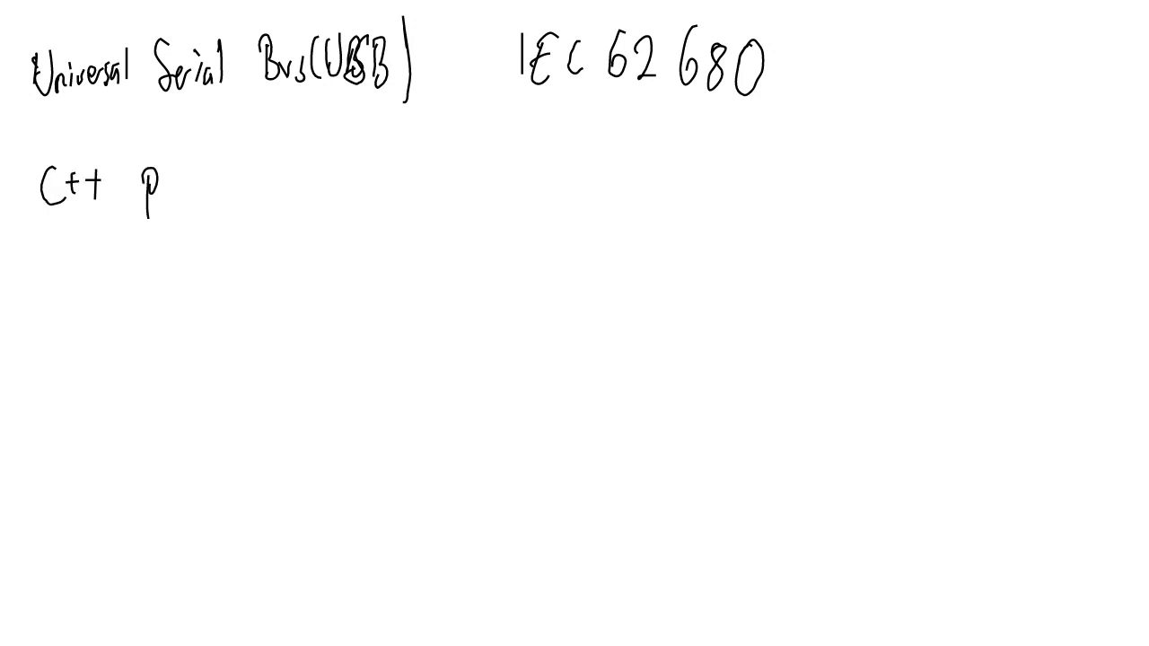
pyautogui.moveTo(161, 188); pyautogui.dragTo(238, 179)
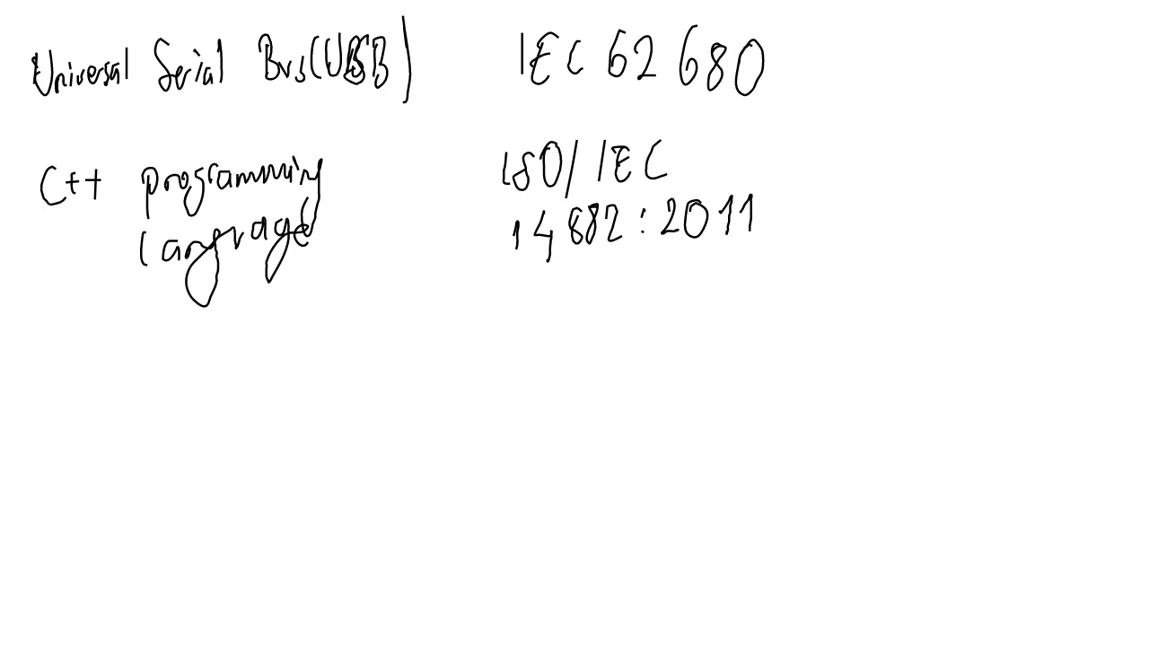
# Step: Write the one-phase three-wire 60 Hz 120V/240V entry and begin its 'IEC 60…' number
pyautogui.moveTo(76, 399); pyautogui.dragTo(153, 399)
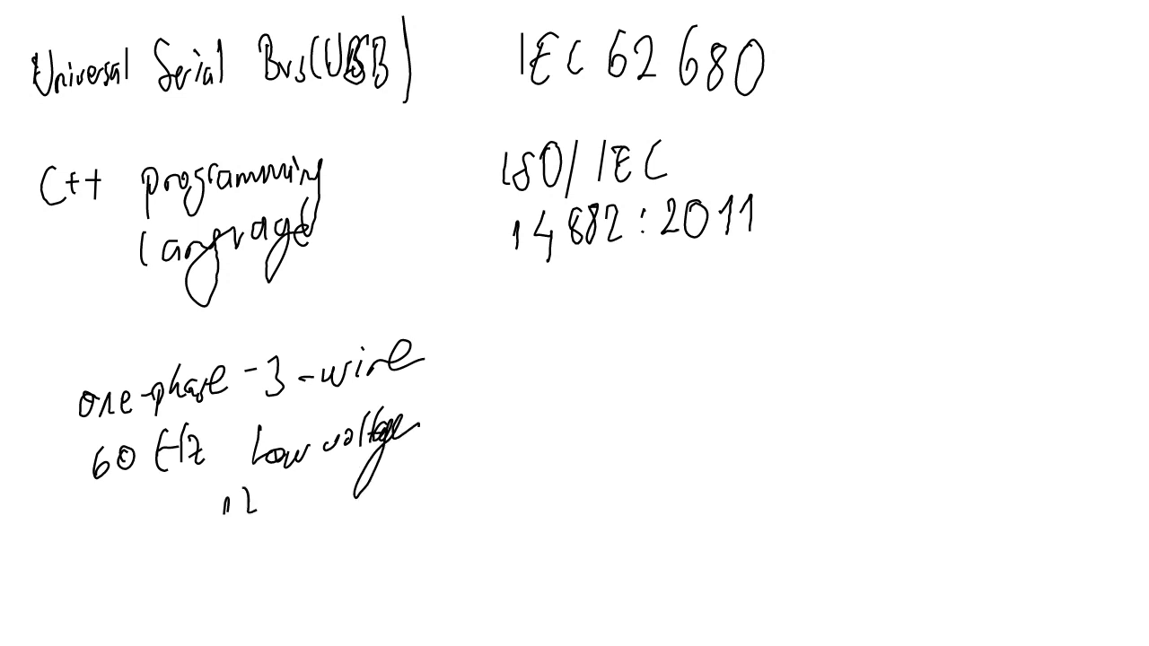
pyautogui.moveTo(215, 502); pyautogui.dragTo(261, 503)
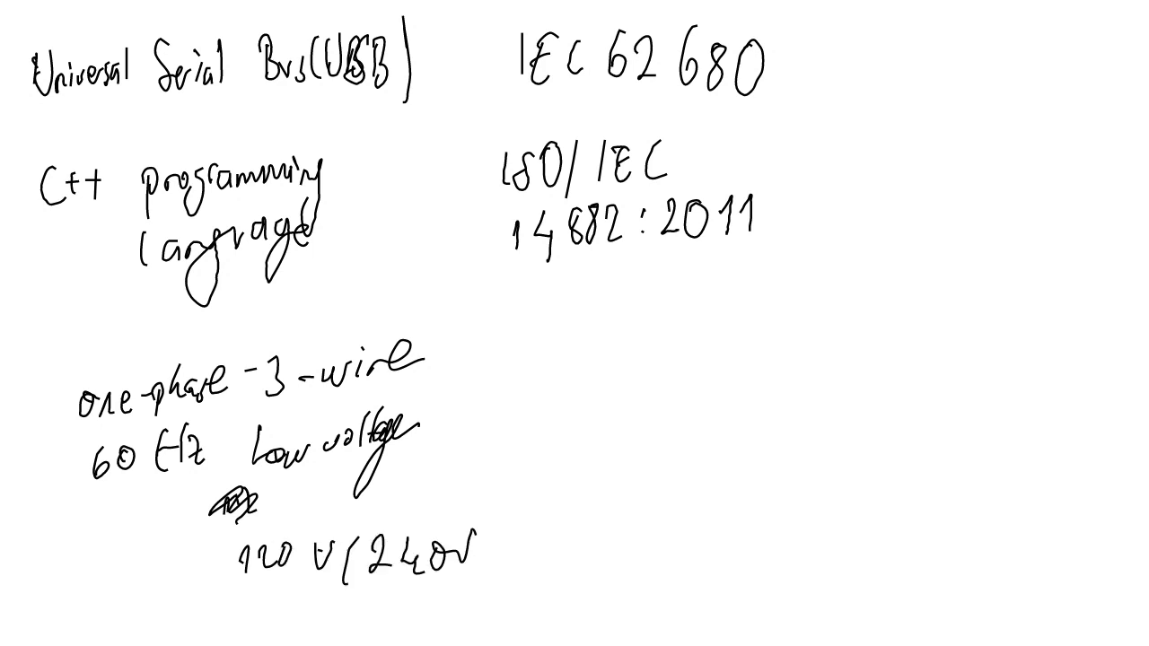
pyautogui.write('IEC 6')
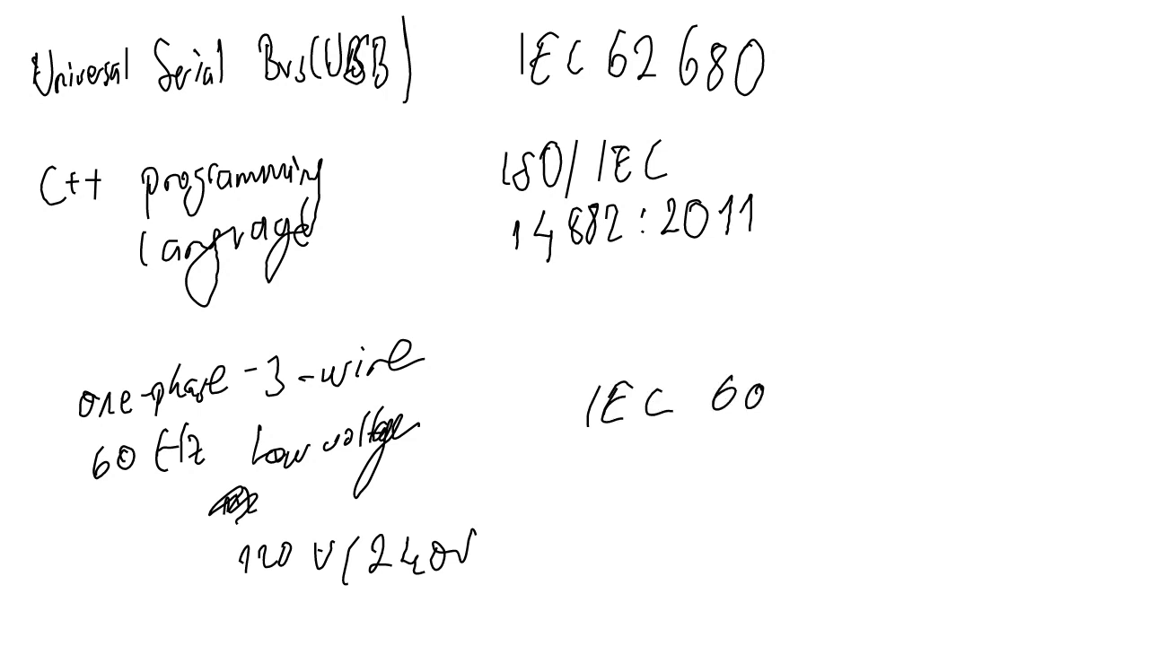
pyautogui.write('03')
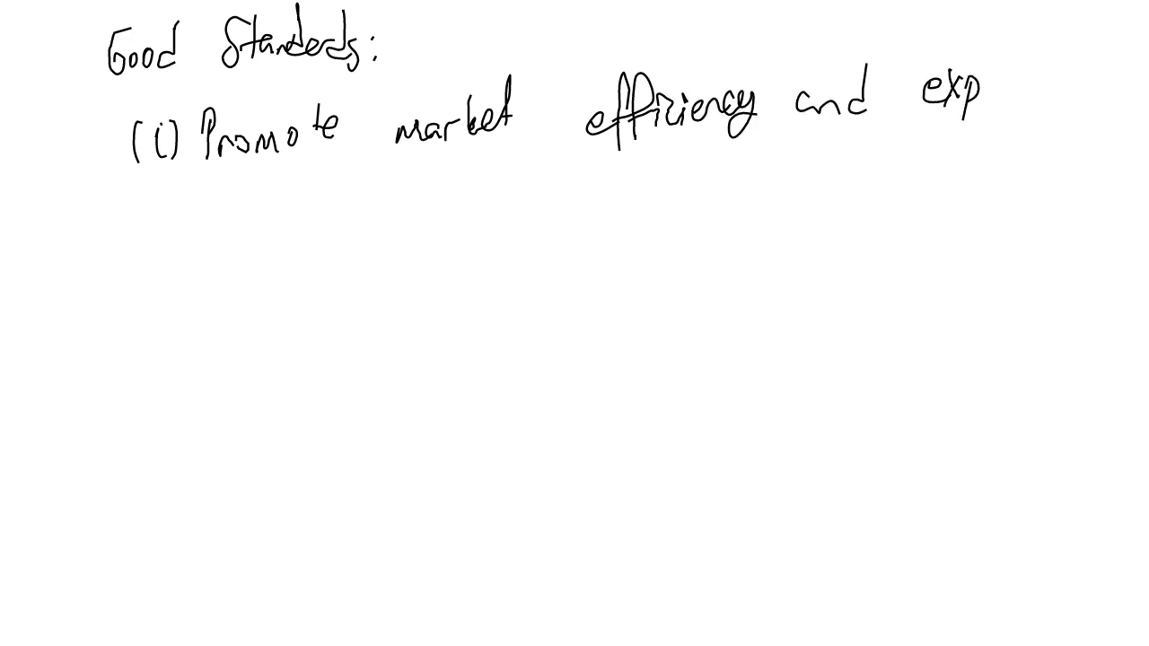
# Step: Finish the earlier Good Standards items, starting with 'market efficiency and expansion'
pyautogui.write('ansion')
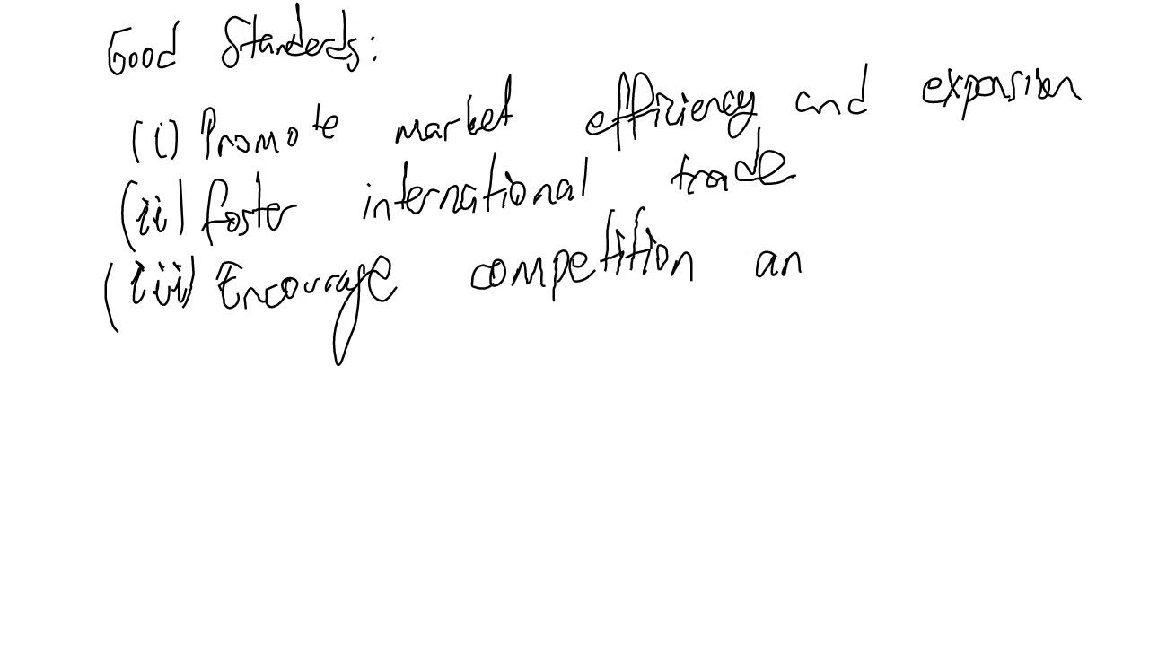
pyautogui.write('d')
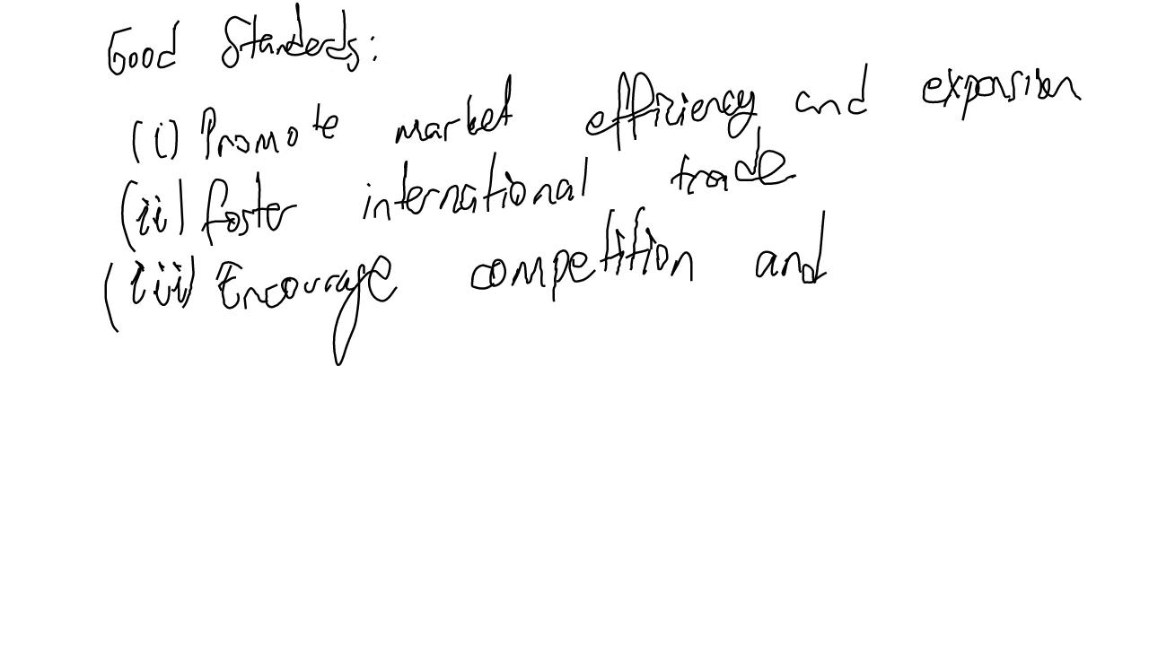
pyautogui.write('lower barri')
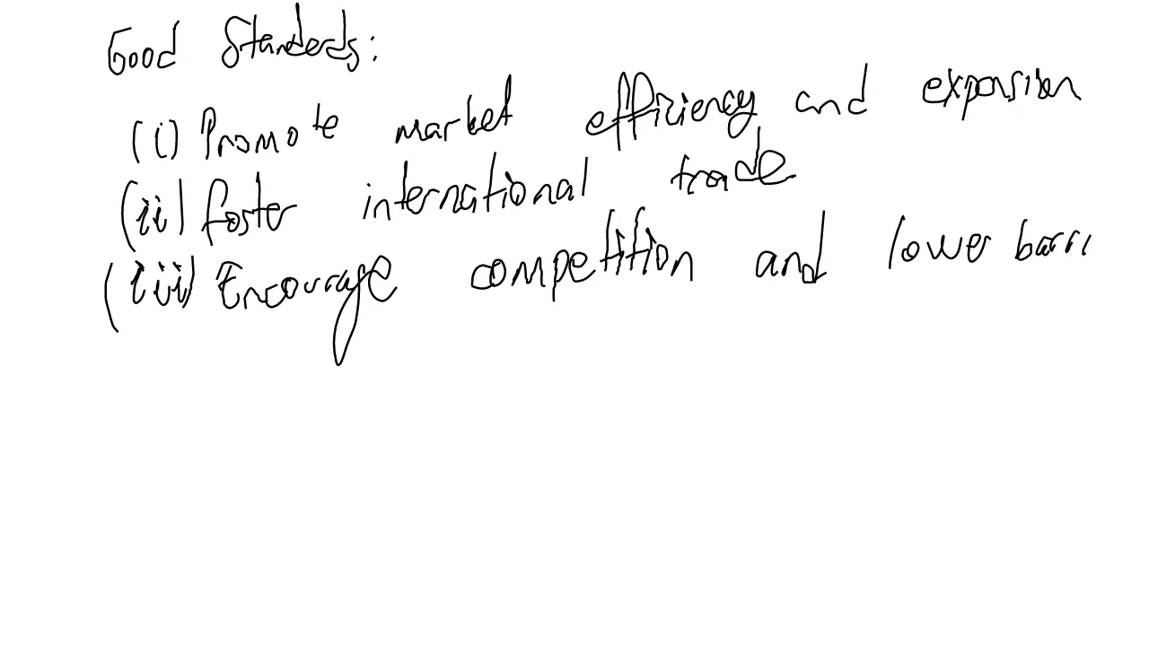
pyautogui.write('es')
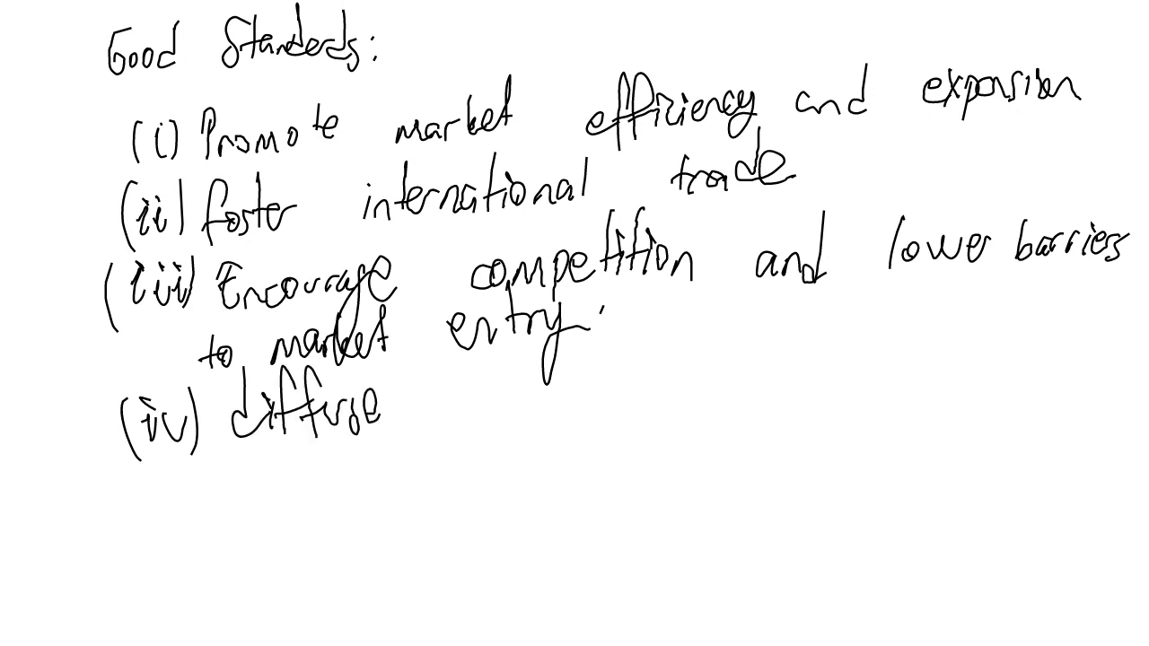
pyautogui.write('new technologi')
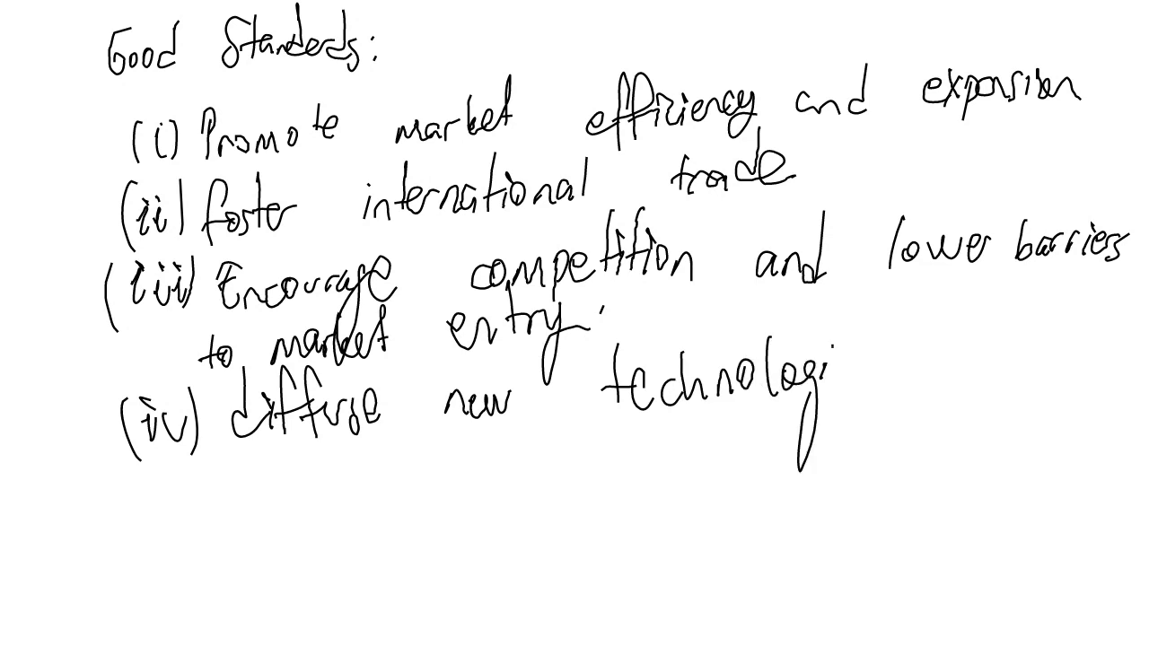
pyautogui.write('es.')
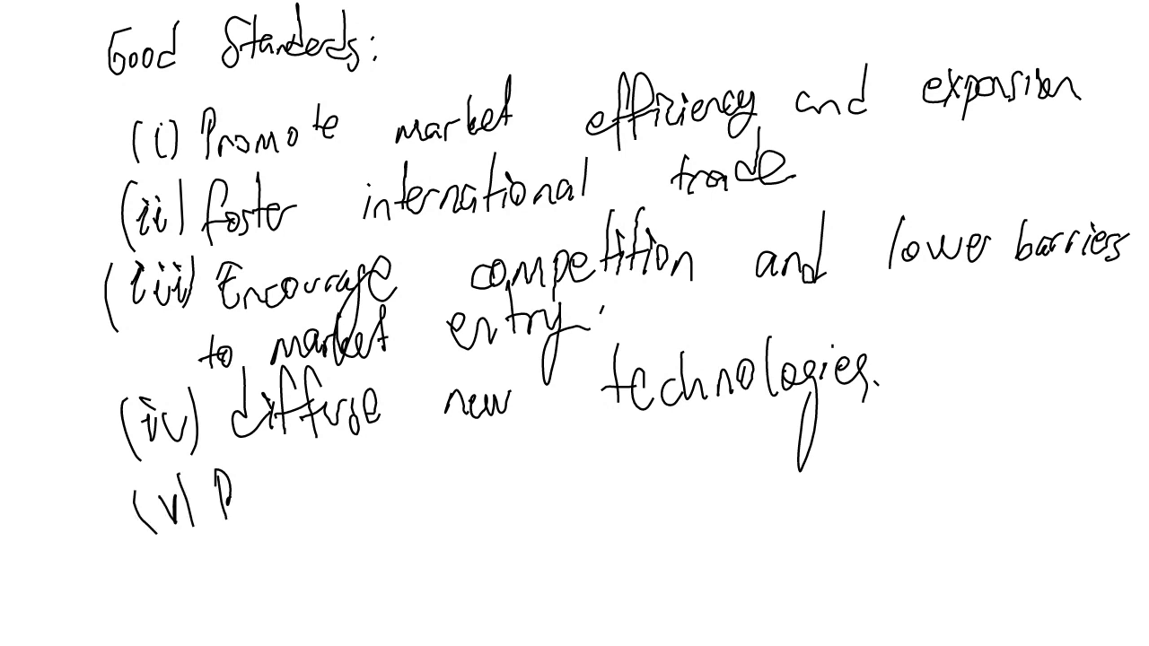
# Step: Write item (v) 'Protect consumers' and begin item (vi) with 'increase'
pyautogui.write('Protect consumers against unsafe product.')
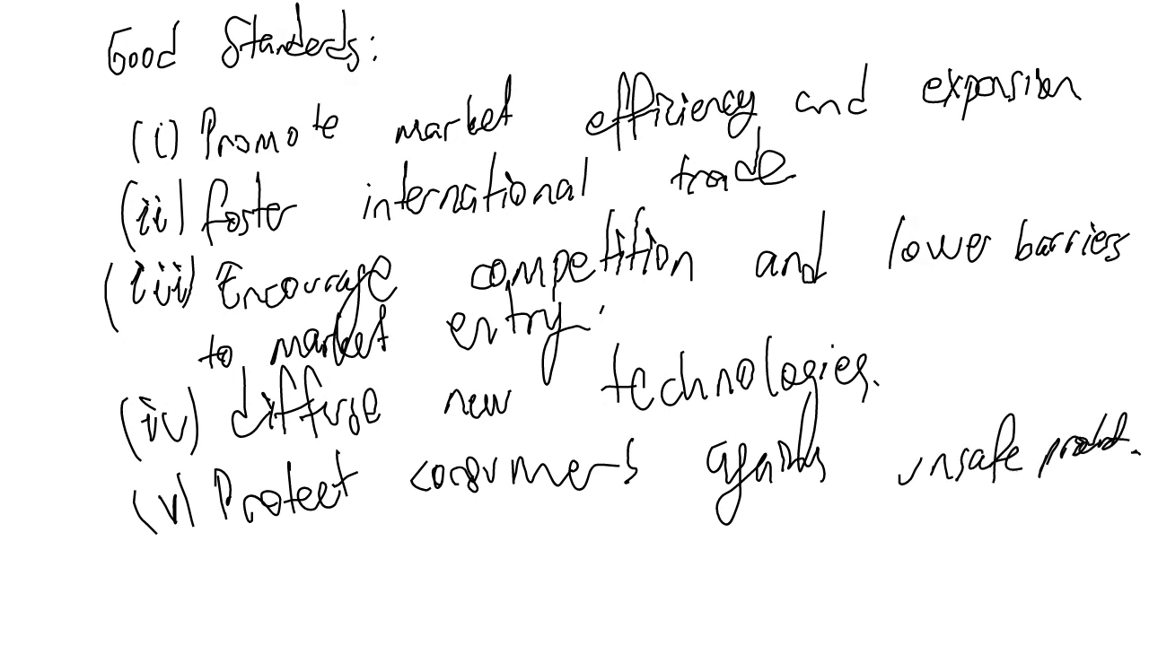
pyautogui.write('(vi) Serve to c')
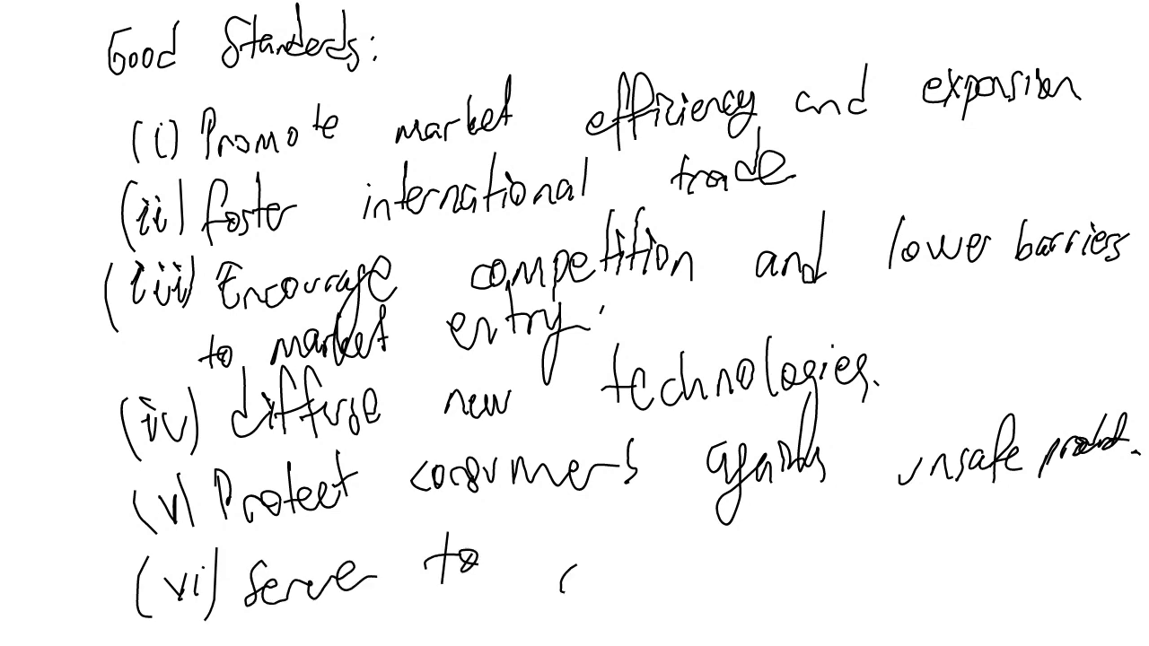
pyautogui.write('increase')
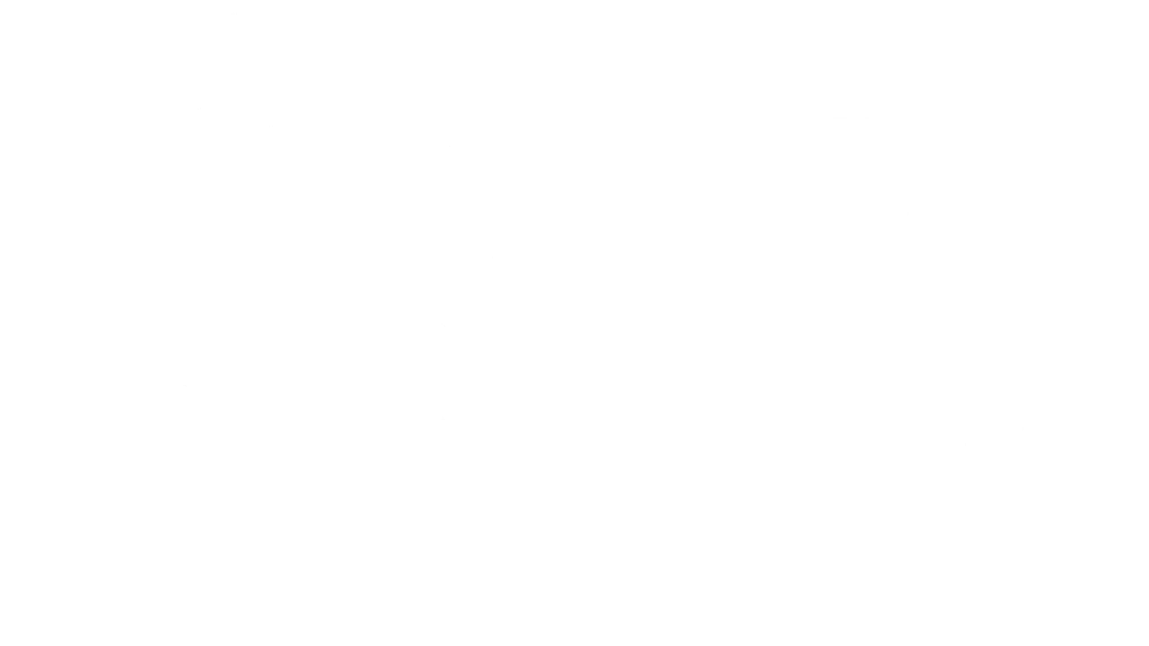
# Step: Handwrite the heading 'ABET' at the top left of the new page
pyautogui.write('ABET')
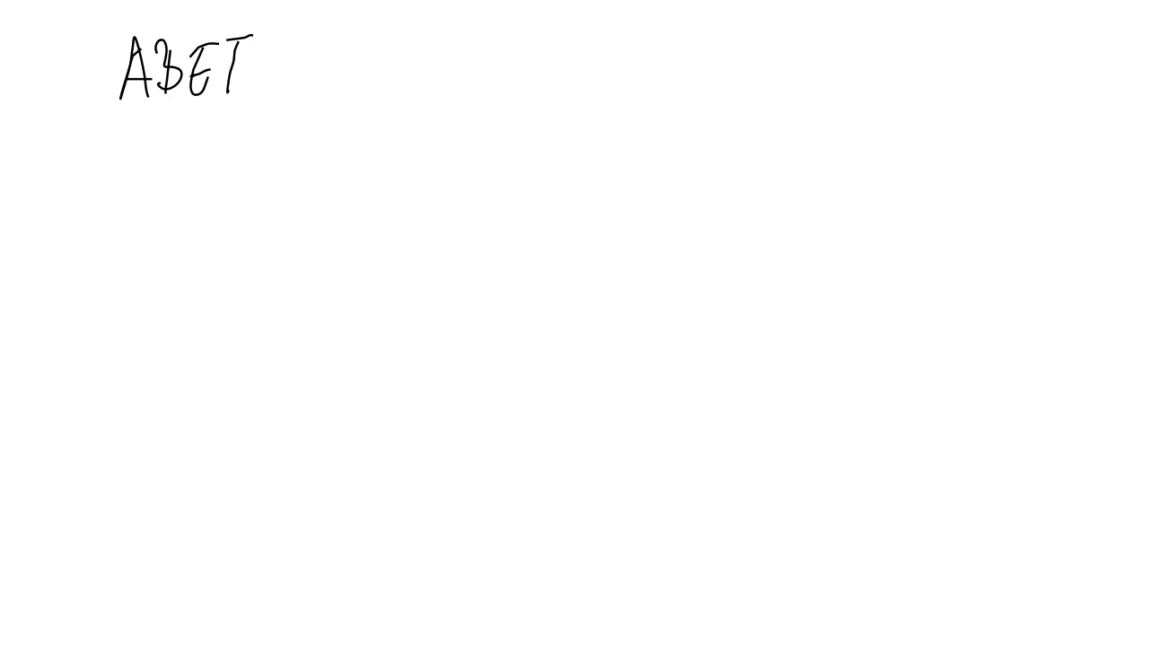
# Step: Write '(The accreditation board for Engineering and Technology)' and begin 'IEEE (Institute of Electrical'
pyautogui.moveTo(282, 36); pyautogui.dragTo(274, 103)
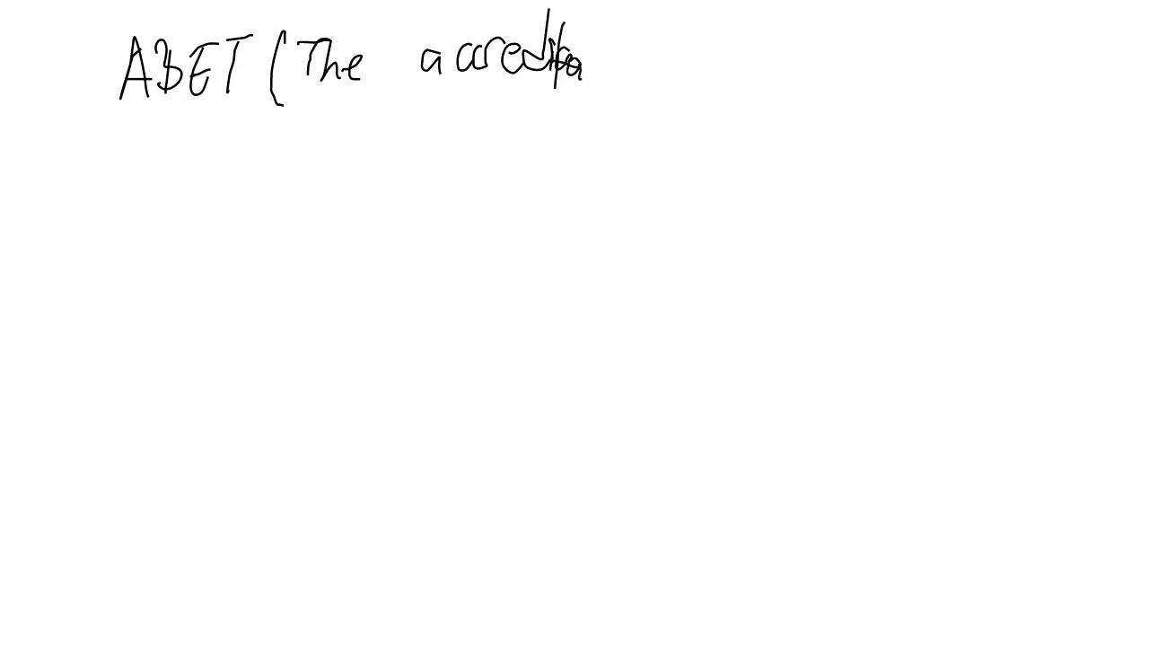
pyautogui.moveTo(592, 54); pyautogui.dragTo(789, 63)
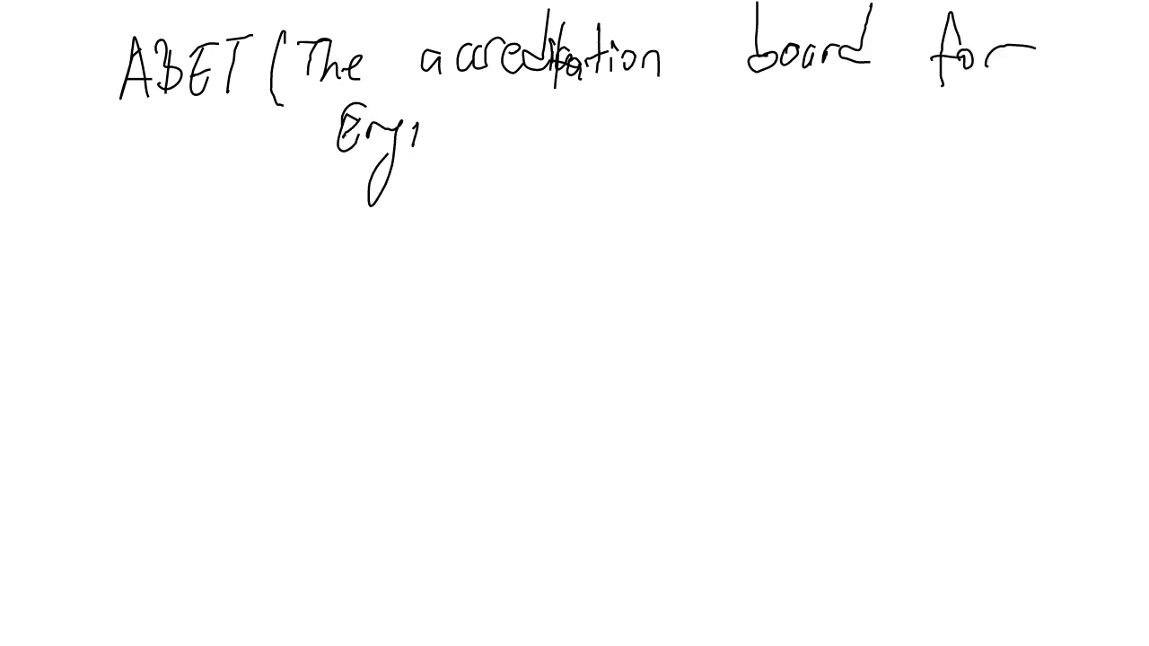
pyautogui.moveTo(422, 126); pyautogui.dragTo(556, 144)
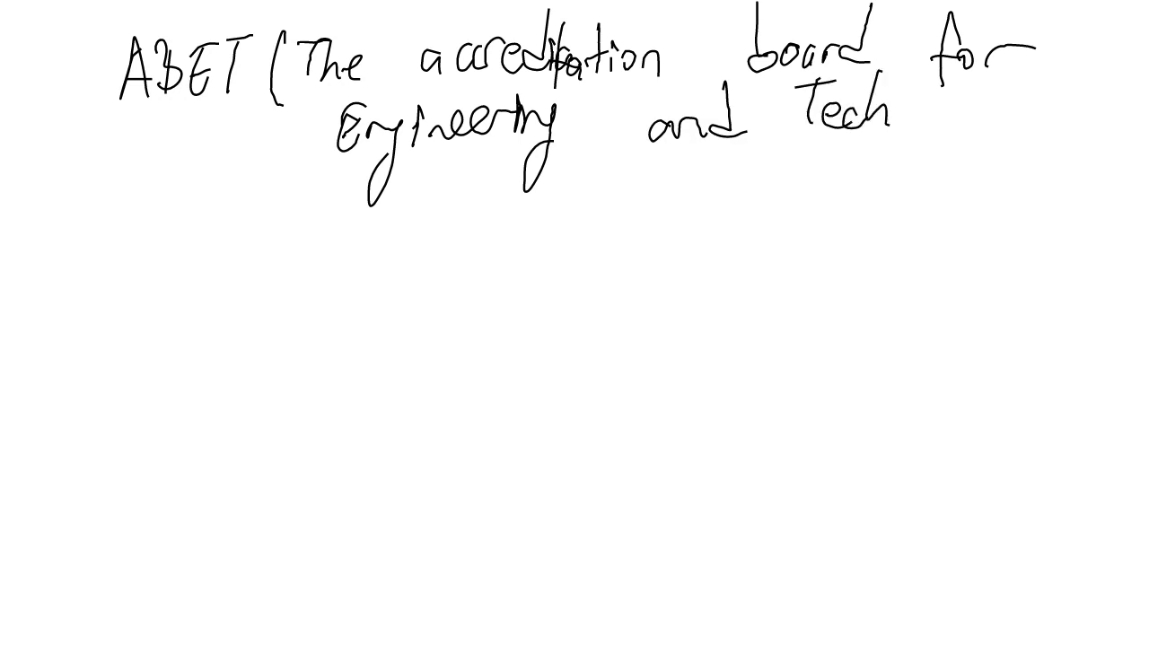
pyautogui.moveTo(889, 107); pyautogui.dragTo(996, 135)
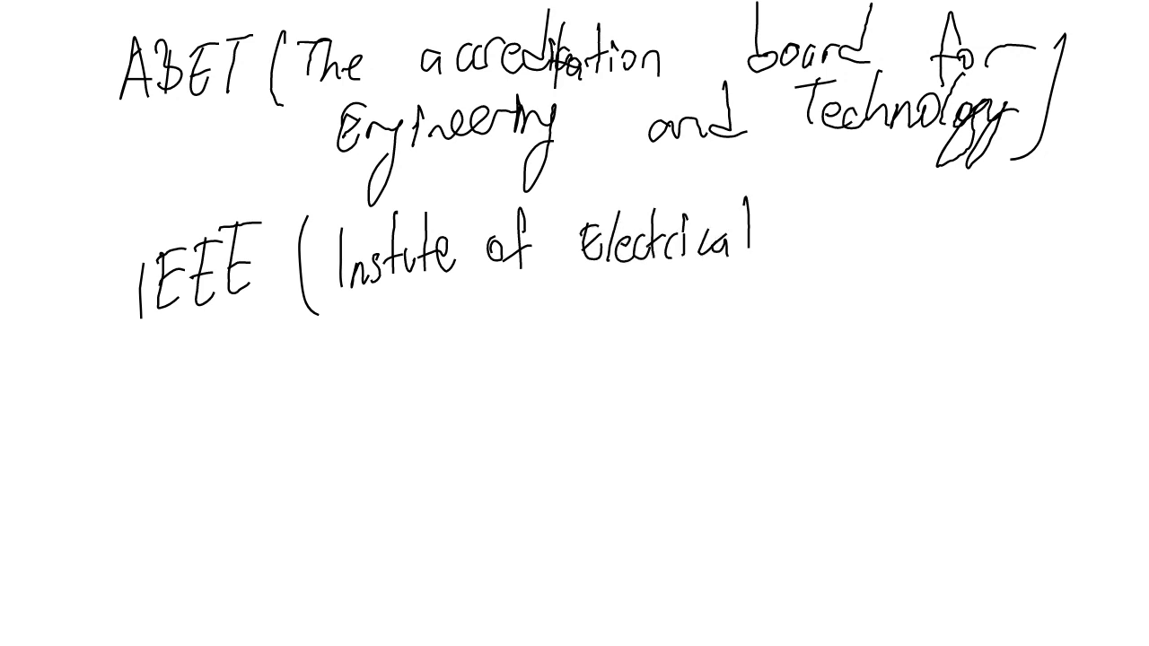
# Step: Complete 'Institute of Electrical and Electronics Engineers' and add 'PAR (Project Authorization Request)'
pyautogui.moveTo(781, 242); pyautogui.dragTo(906, 233)
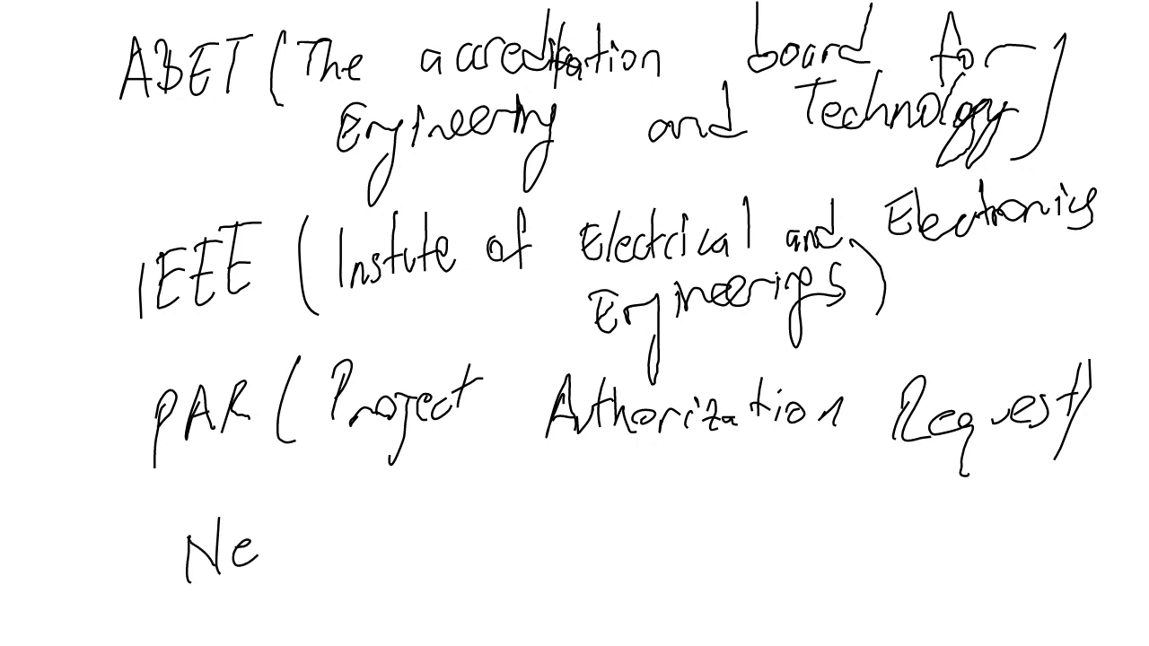
# Step: Write the 'NesCom (New S' entry, then switch to a fresh blank page
pyautogui.write('sCom (')
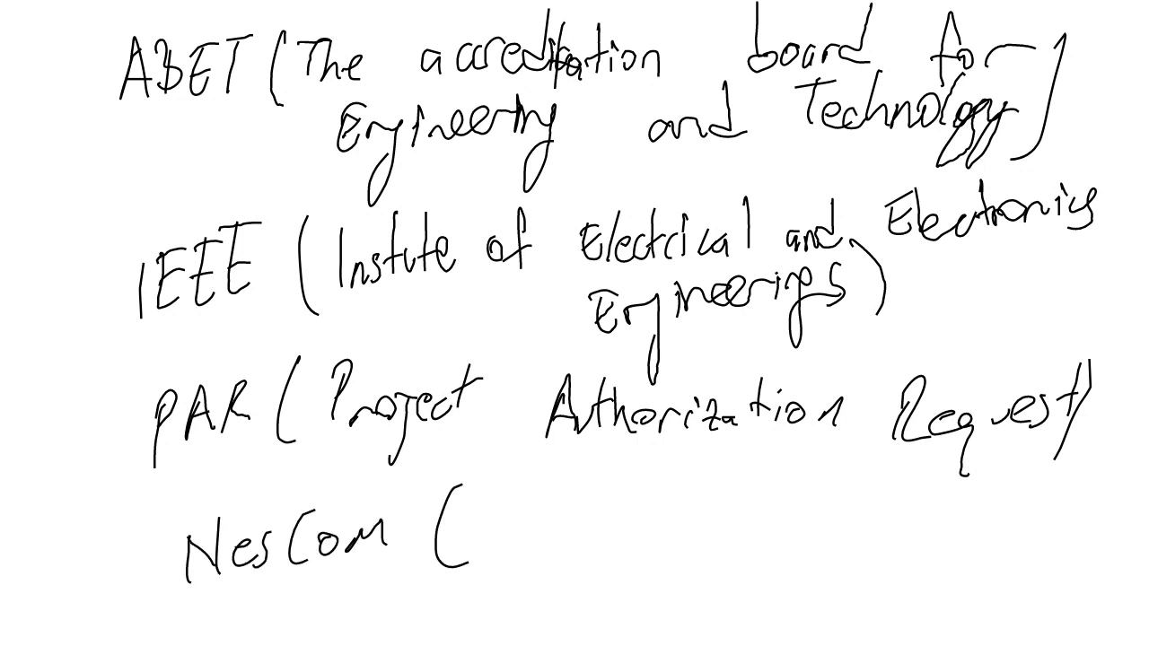
pyautogui.write('New S')
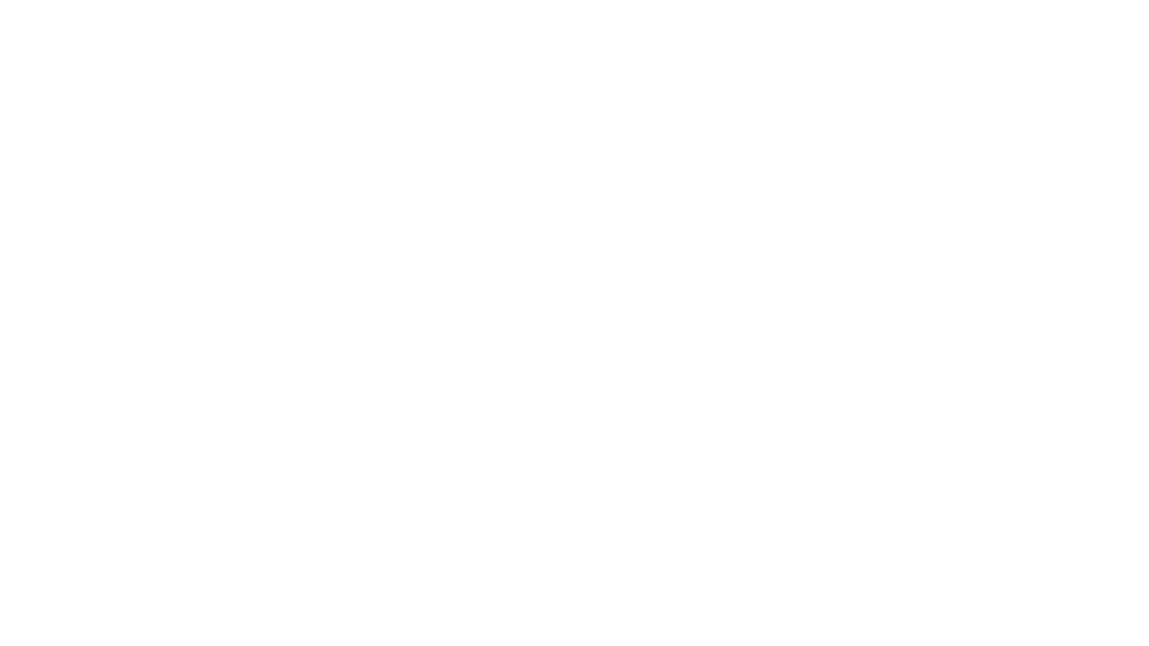
# Step: Handwrite 'State-of-art' near the top-left of the blank page
pyautogui.write('State')
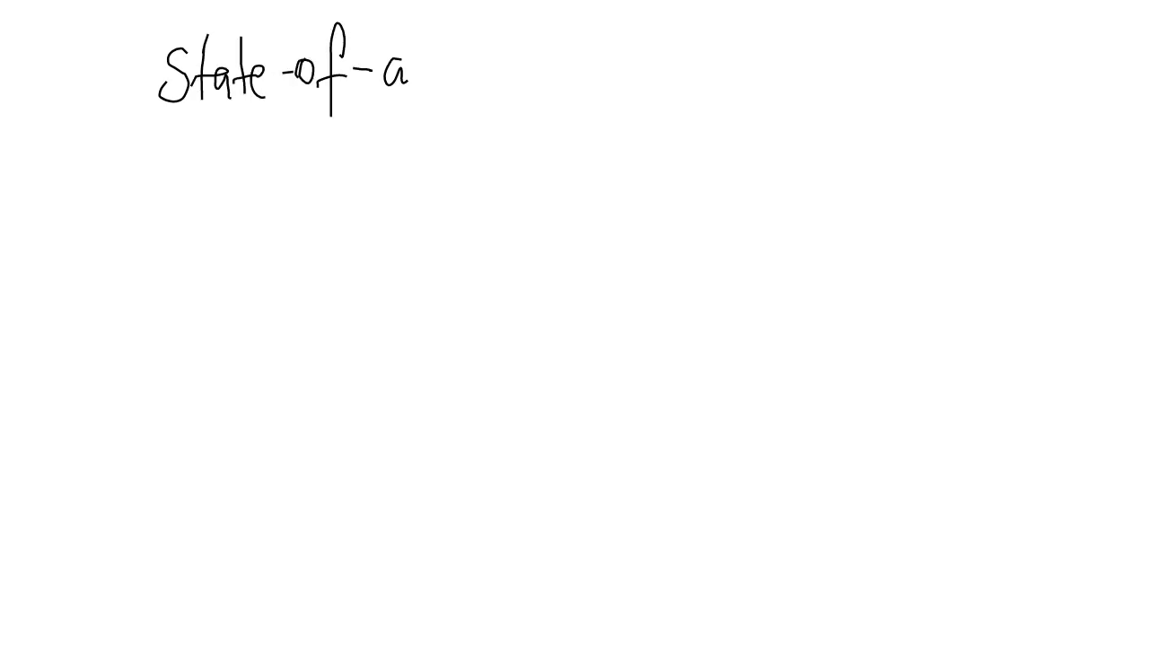
pyautogui.write('rt')
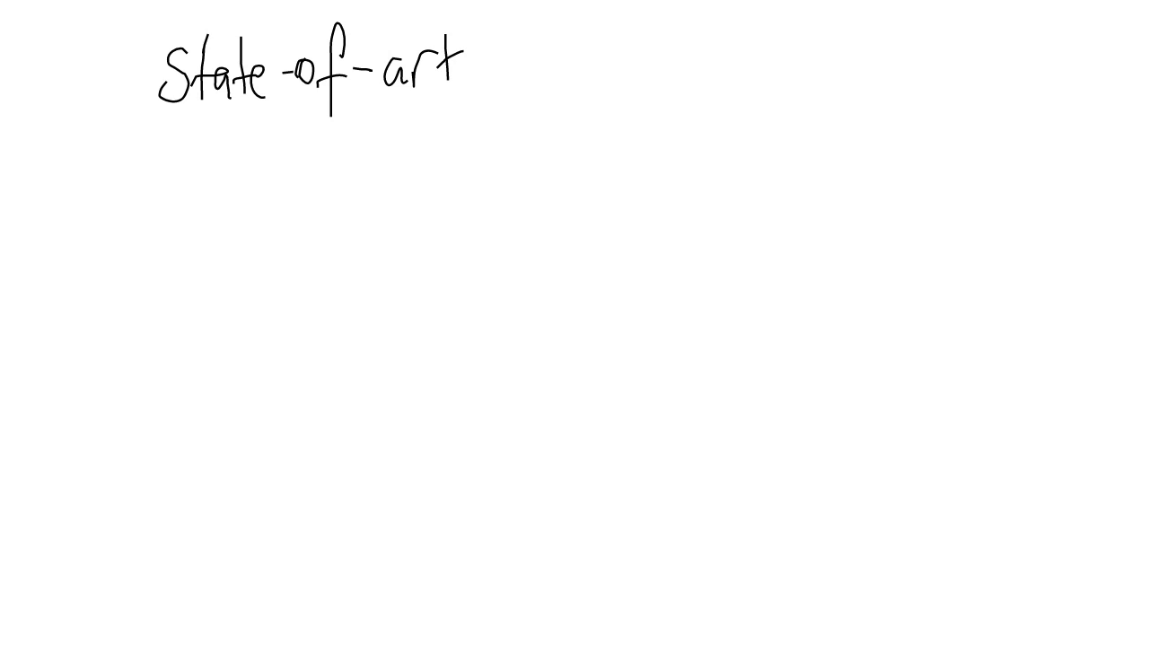
# Step: Write 'ISO (International Standards Organization)' and begin 'ITU (International Telecommuni'
pyautogui.moveTo(157, 148); pyautogui.dragTo(160, 188)
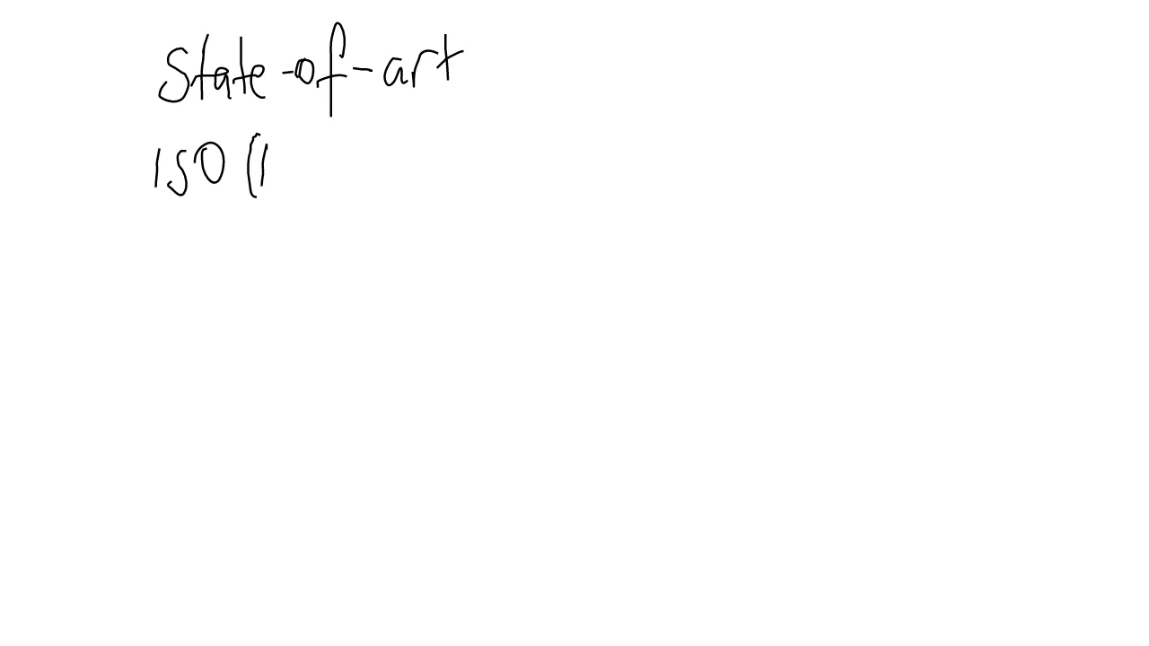
pyautogui.write('nternational Standards Organ')
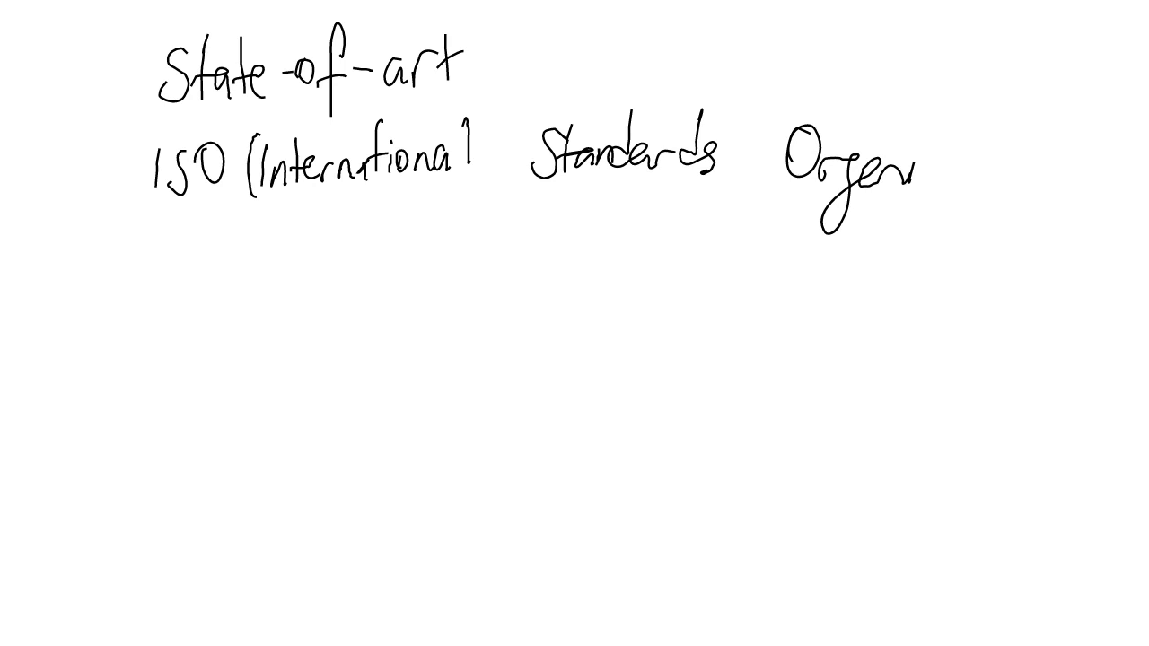
pyautogui.moveTo(924, 180); pyautogui.dragTo(1104, 161)
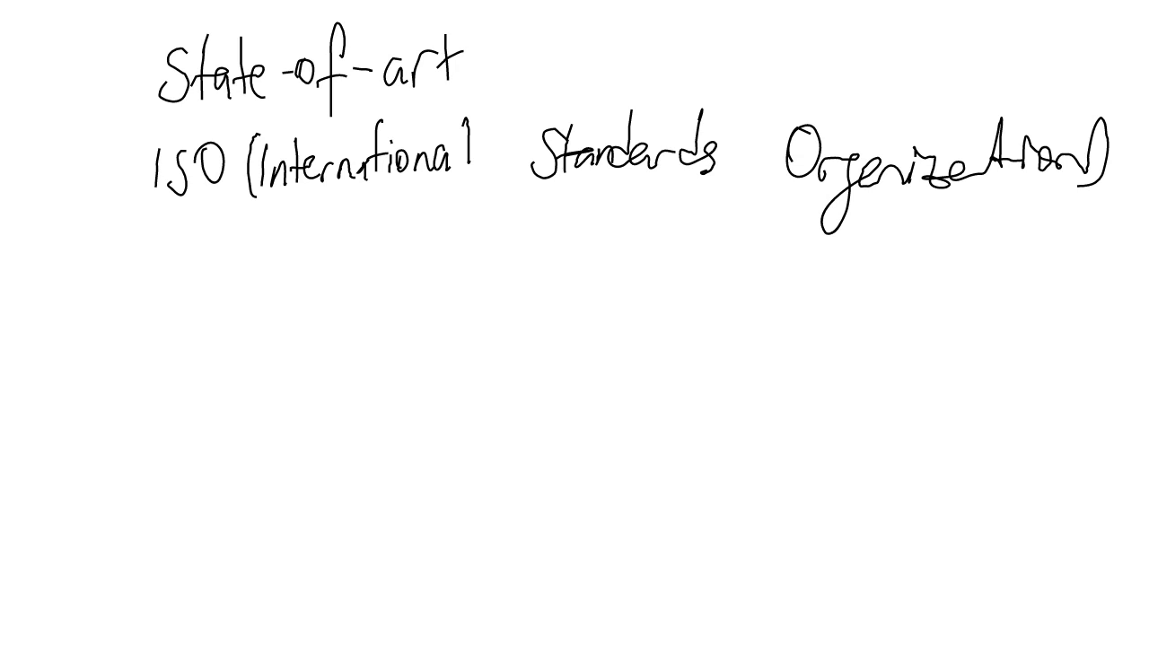
pyautogui.moveTo(143, 260); pyautogui.dragTo(292, 255)
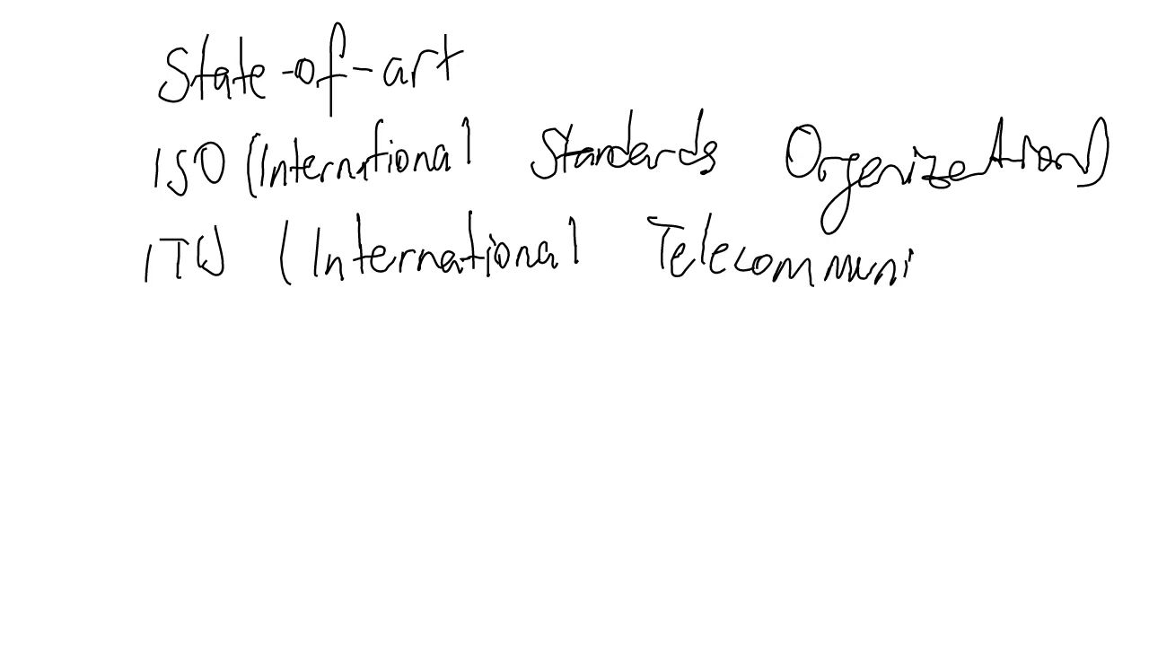
# Step: Finish 'International Telecommunication Union' and begin the 'IEC (In' line
pyautogui.write('catio ]')
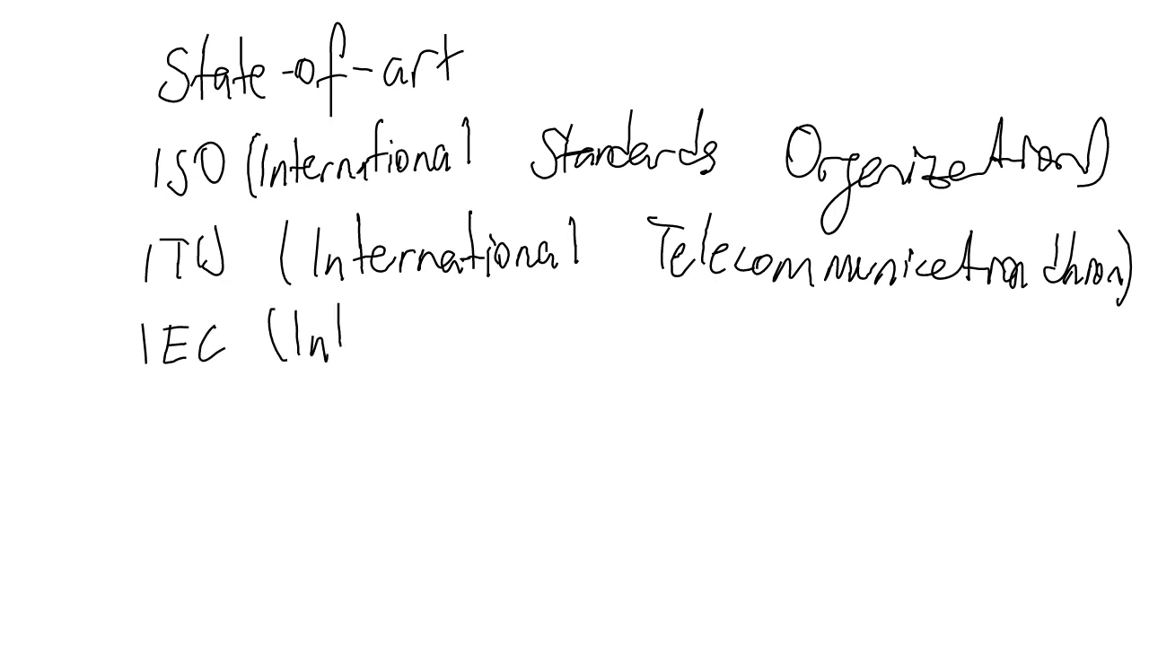
# Step: Write 'International Electrotechnical Commission', brace ISO/ITU/IEC as sister organizations, start ANSI
pyautogui.write('ernational')
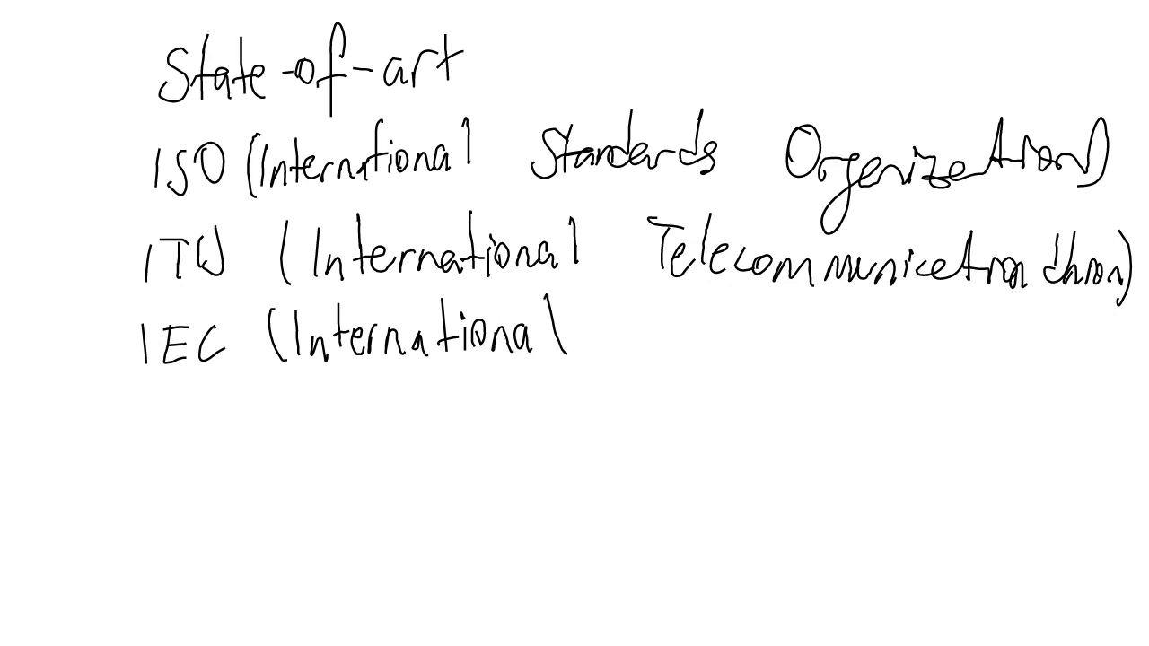
pyautogui.write('Electrotechnical Commission)')
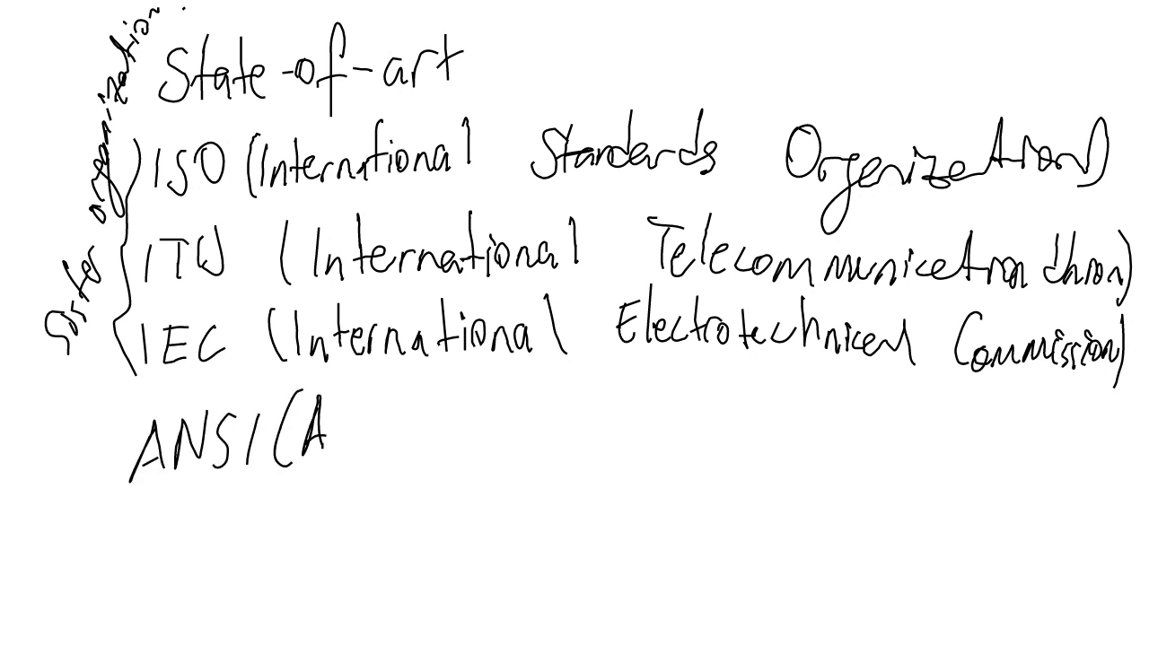
# Step: Write 'ANSI (American National Standards Institute)' and begin the 'TSE (Standard' line
pyautogui.write('merica')
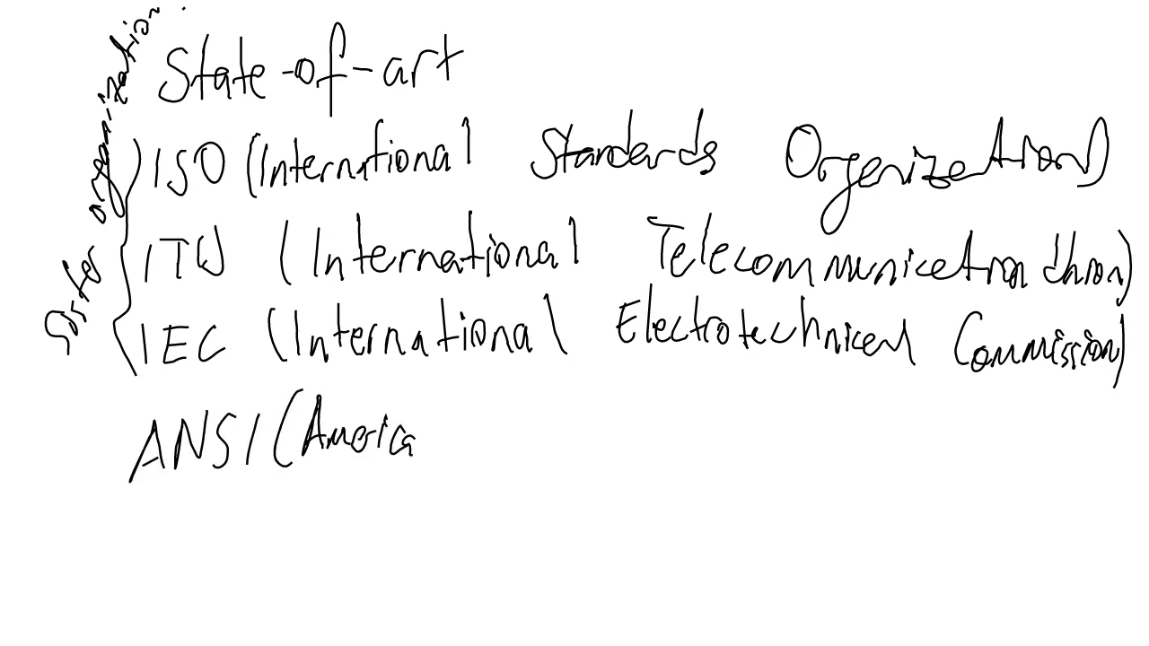
pyautogui.write('Na')
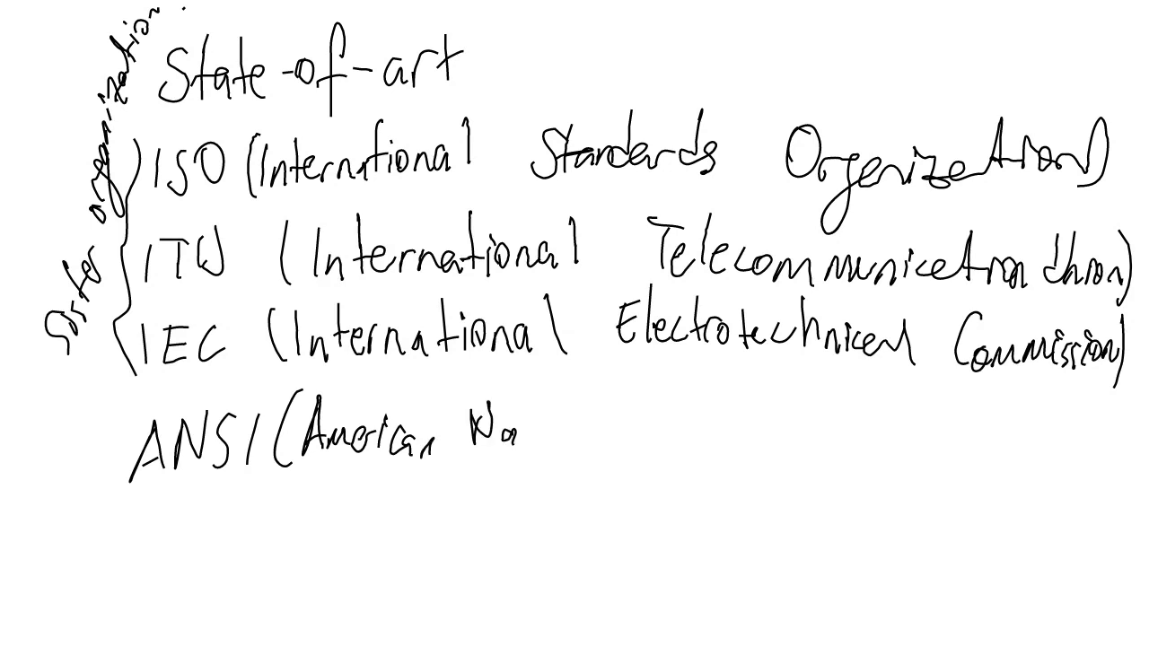
pyautogui.write('tional Standards Ins')
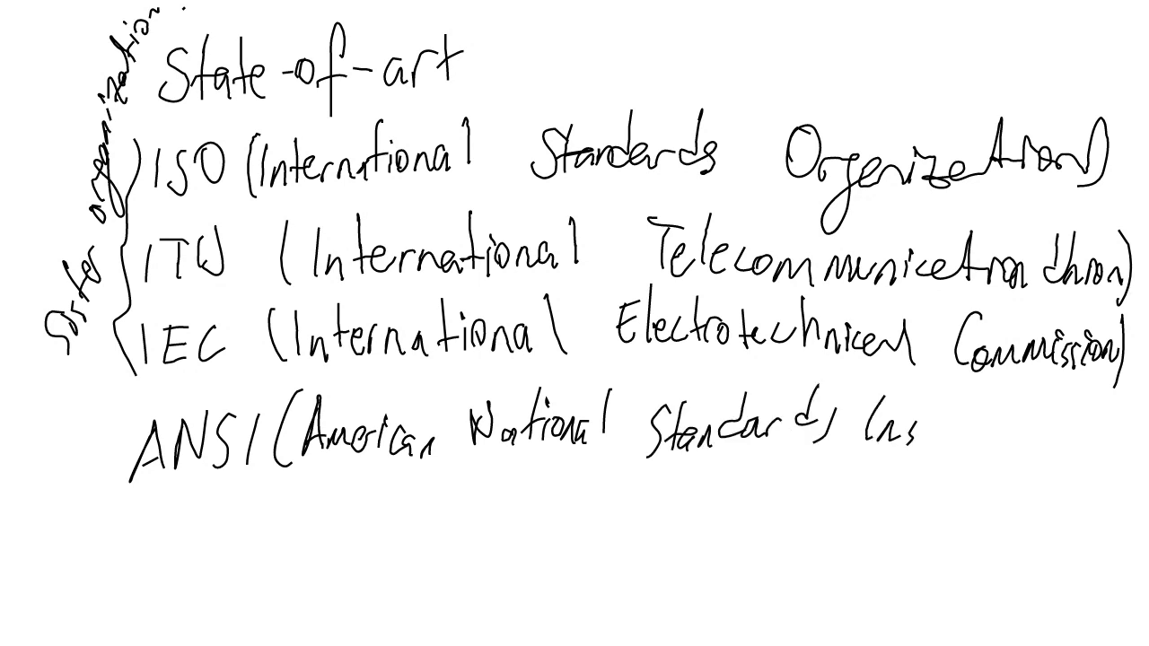
pyautogui.write('tit')
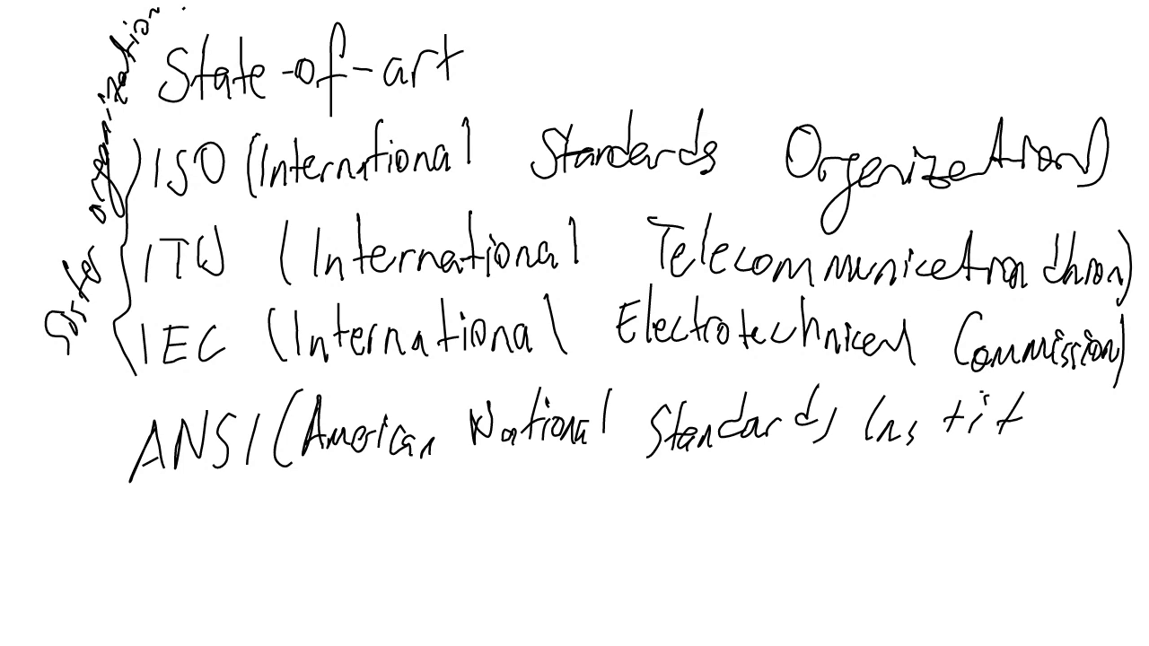
pyautogui.write('te')
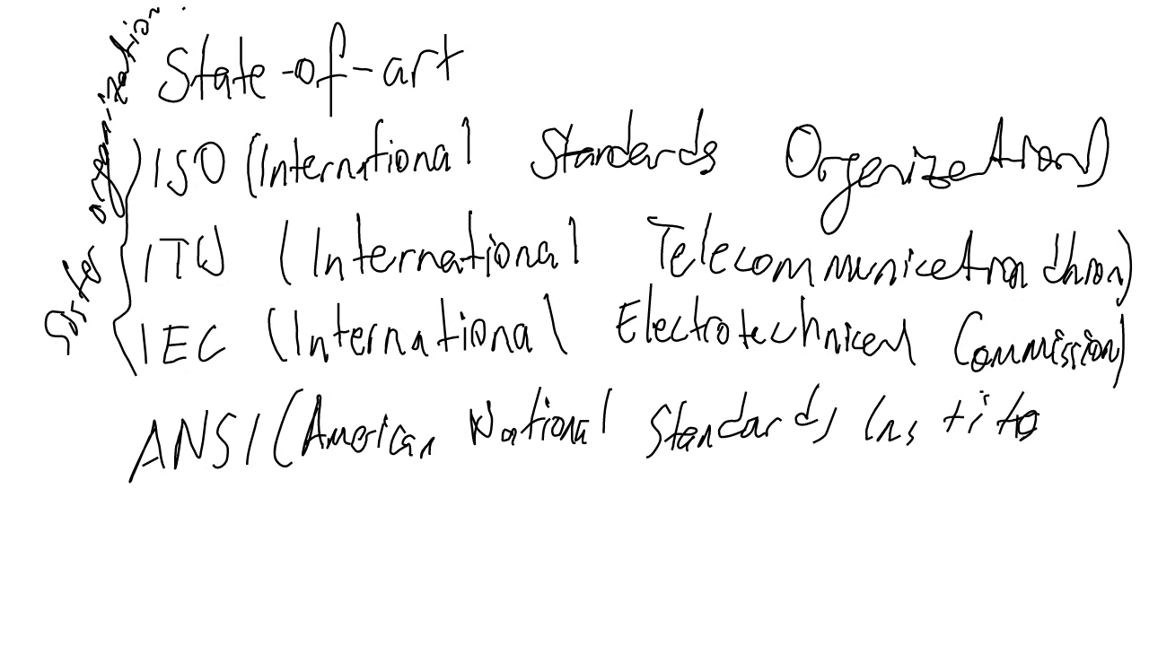
pyautogui.write('te.')
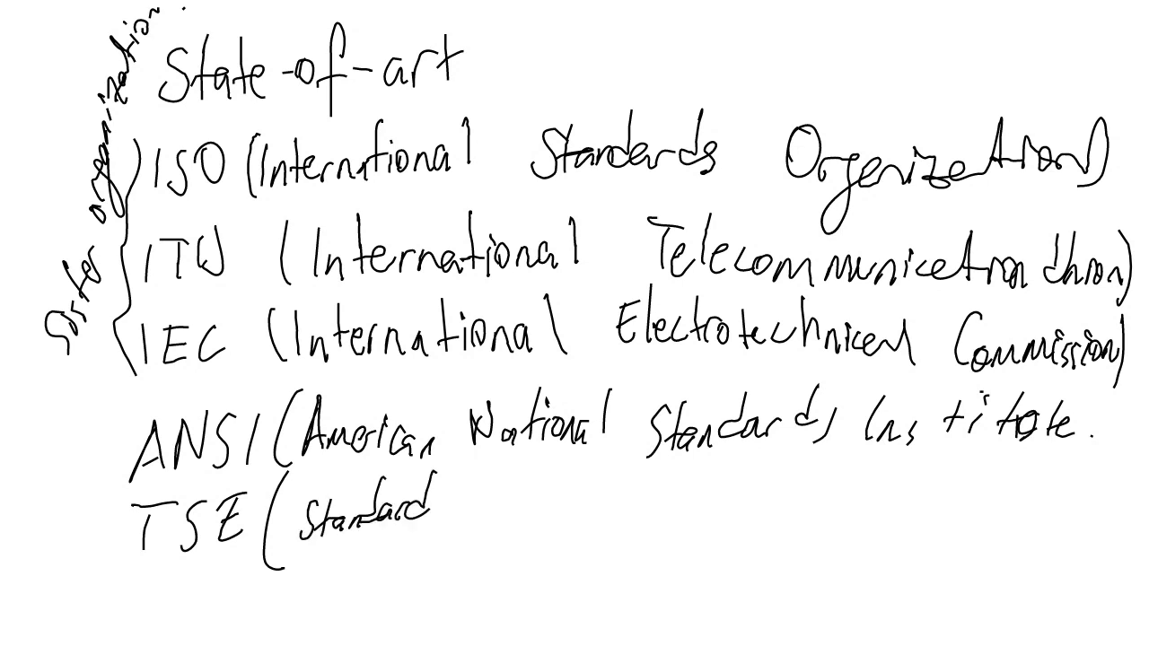
# Step: Write 'Council of Turkey)' after TSE and begin 'IEEE' on the next line
pyautogui.write('Cov')
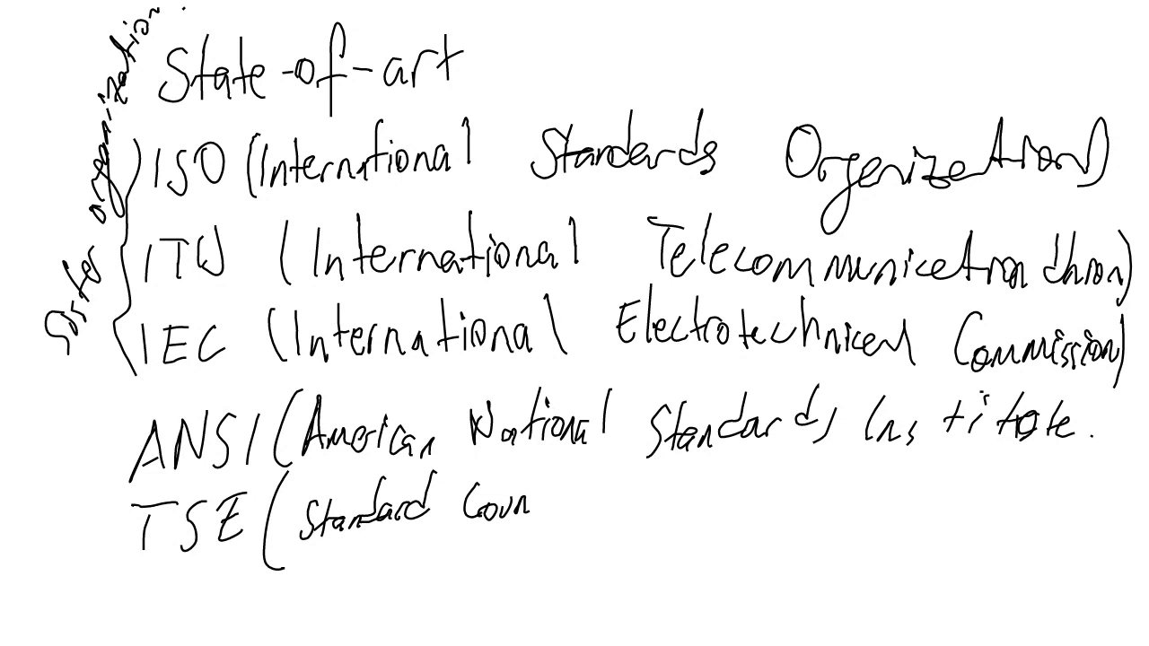
pyautogui.write('Council of Turkey)')
pyautogui.write('IEL')
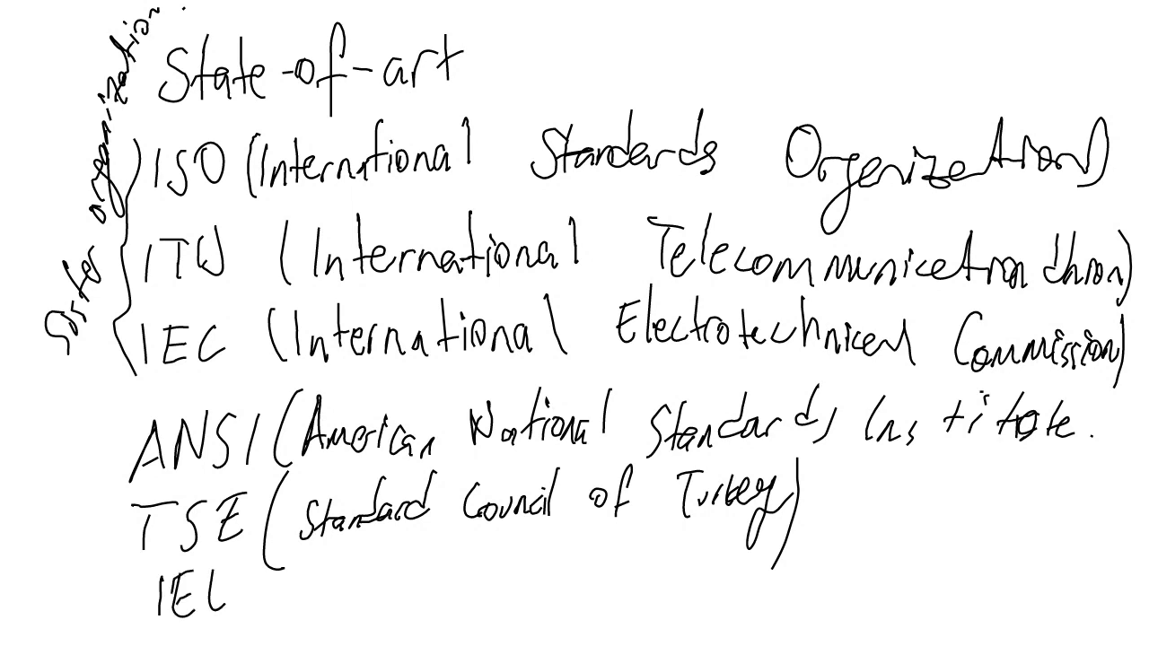
# Step: Write '(Institute of Electrical and Electronics...' after IEEE, then start a blank page
pyautogui.write('EE')
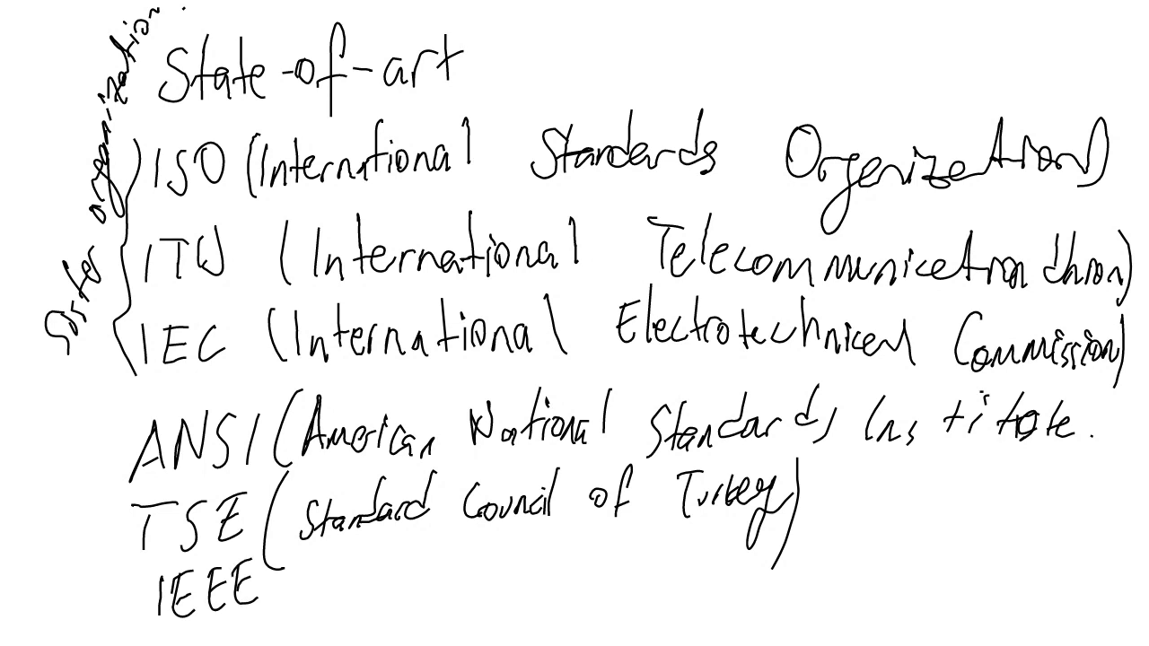
pyautogui.write('(Instute of c')
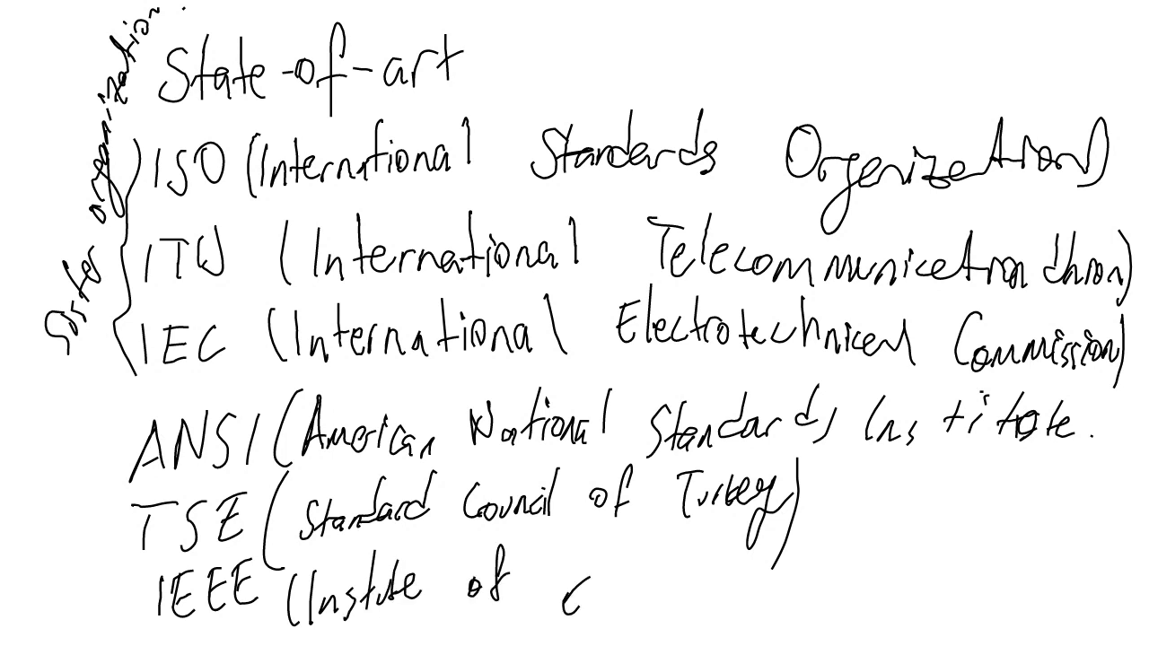
pyautogui.write('Electrical')
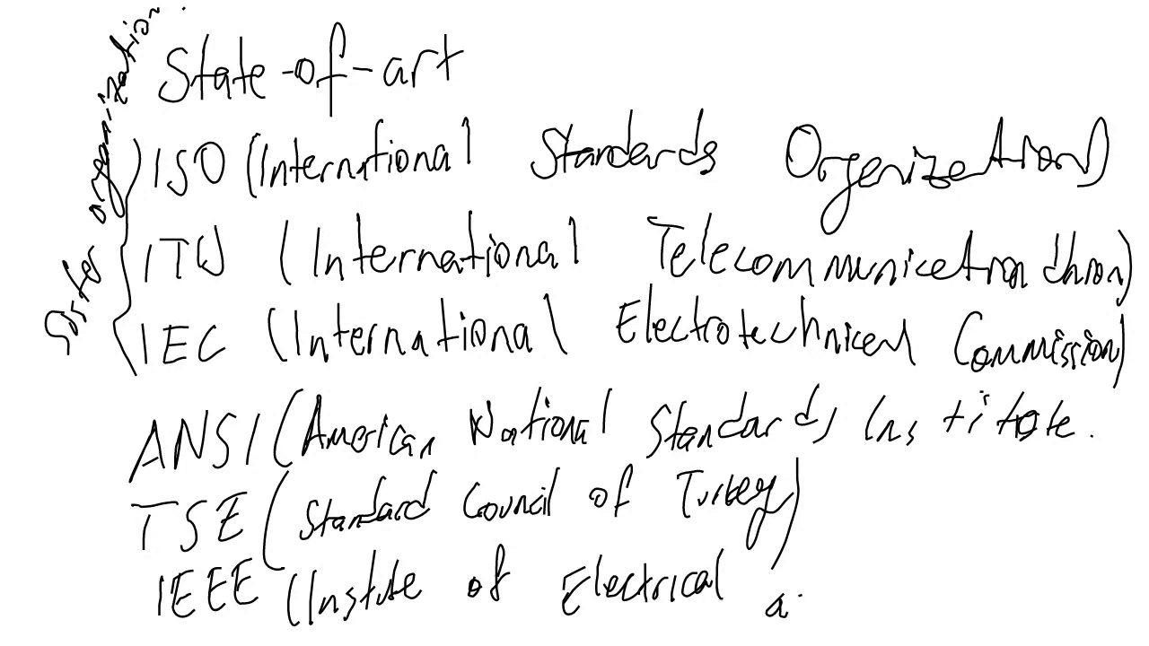
pyautogui.write('and el')
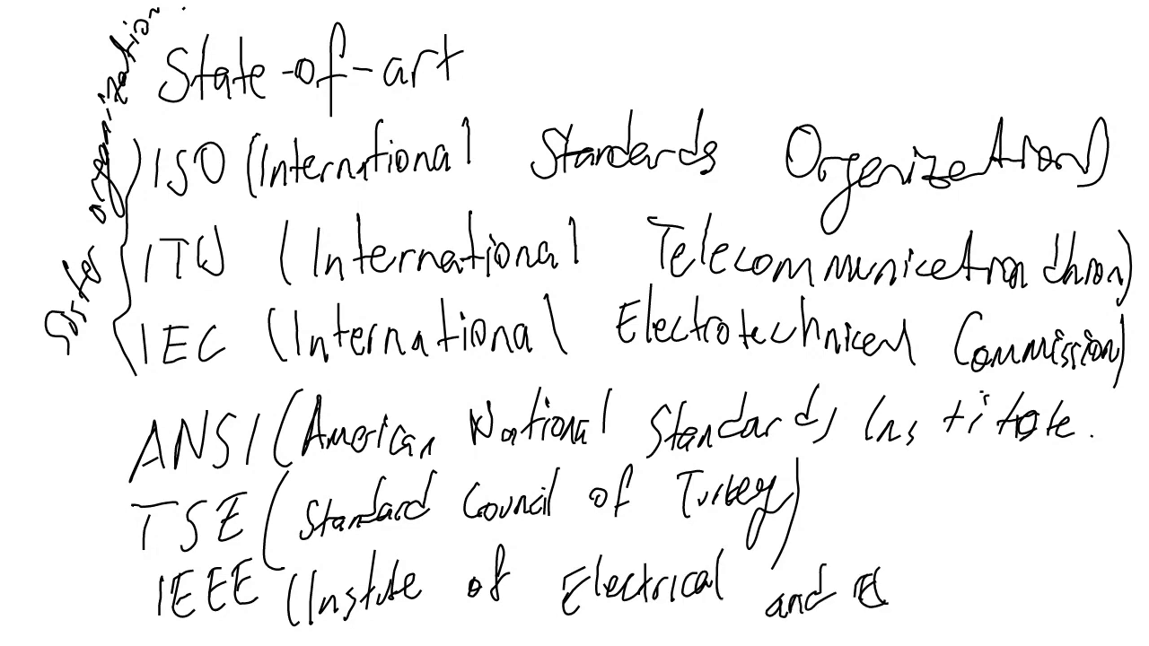
pyautogui.write('Electron')
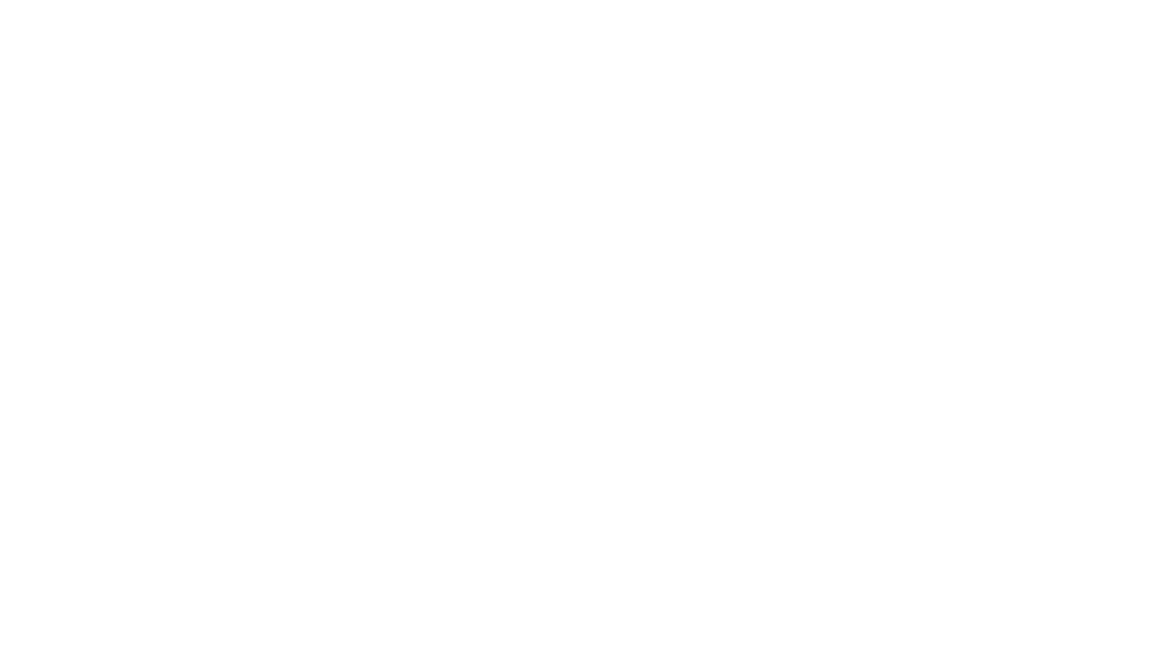
# Step: Draw a red three-tier pyramid labelled International, National and Local Standards
pyautogui.moveTo(448, 58); pyautogui.dragTo(480, 94)
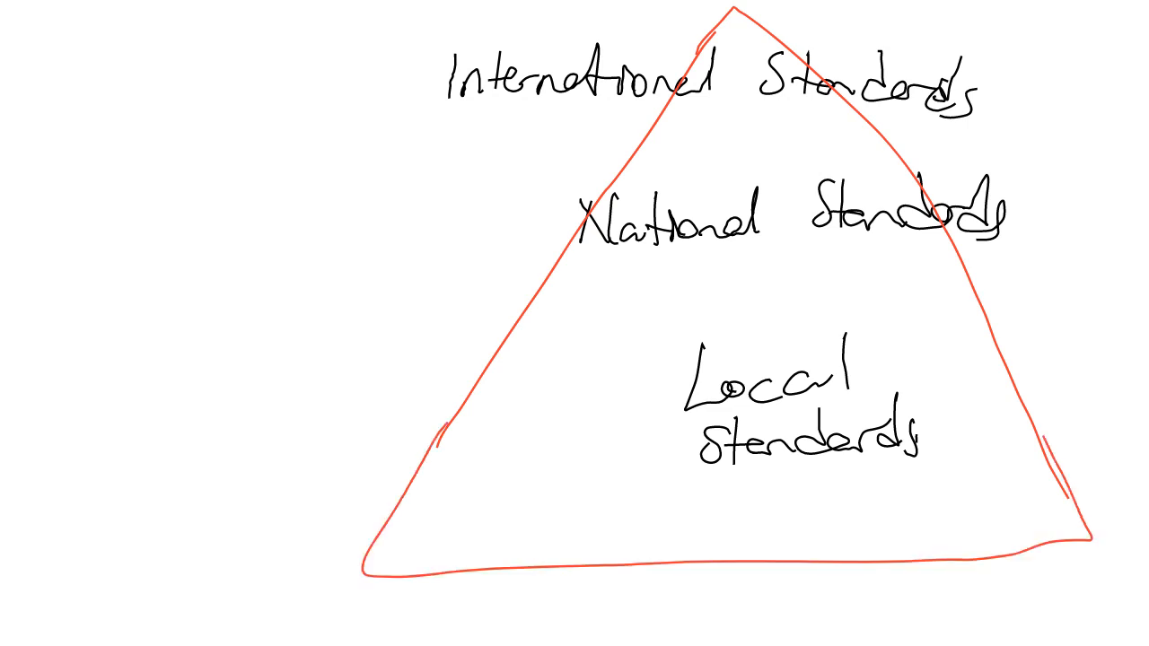
pyautogui.moveTo(629, 155); pyautogui.dragTo(938, 157)
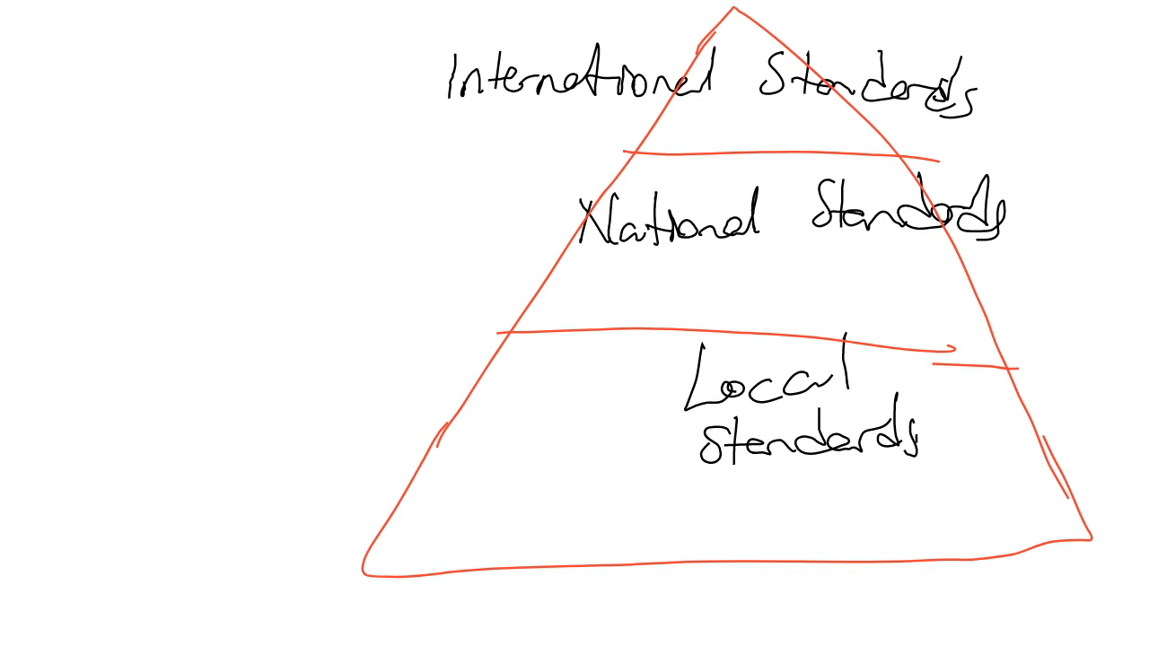
# Step: Draw red arrows to examples: 'ISO, IEC' for International, 'MIL, IBM' for Local Standards
pyautogui.moveTo(453, 464); pyautogui.dragTo(332, 448)
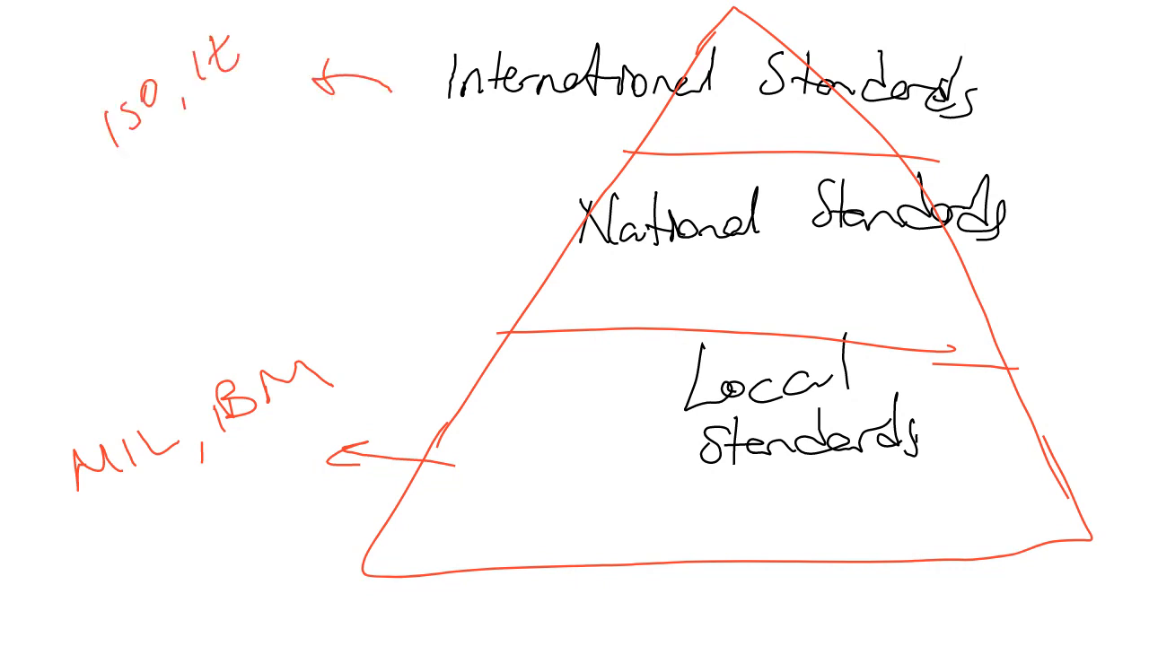
pyautogui.moveTo(525, 243); pyautogui.dragTo(385, 229)
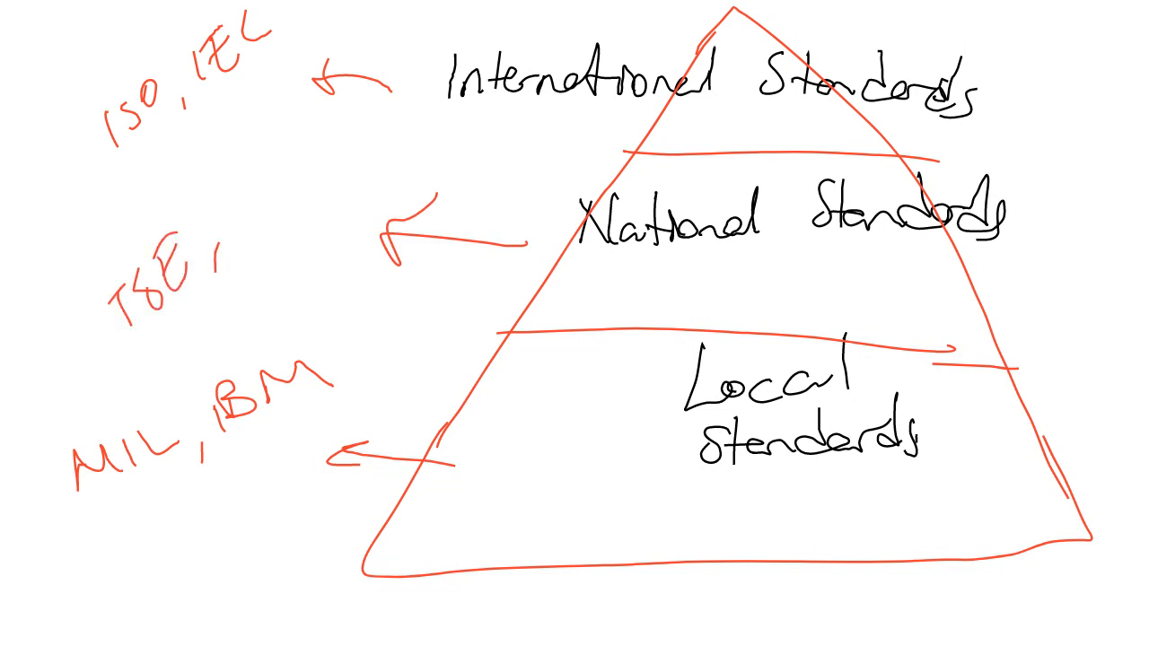
# Step: Finish 'IEC' and add an arrow from National Standards to 'TSE'
pyautogui.write('ANSI')
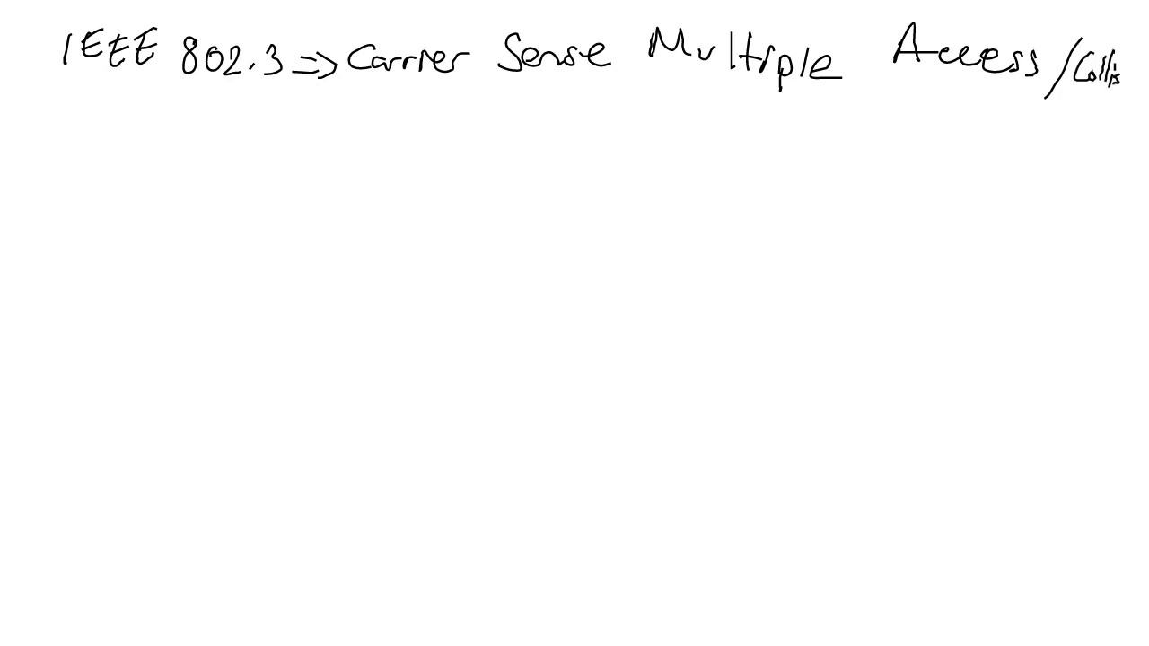
# Step: Finish 'Collision Detection', write 'IEEE 802.11 (Wi-Fi).' below, and begin another 'IEEE' line
pyautogui.write('ision')
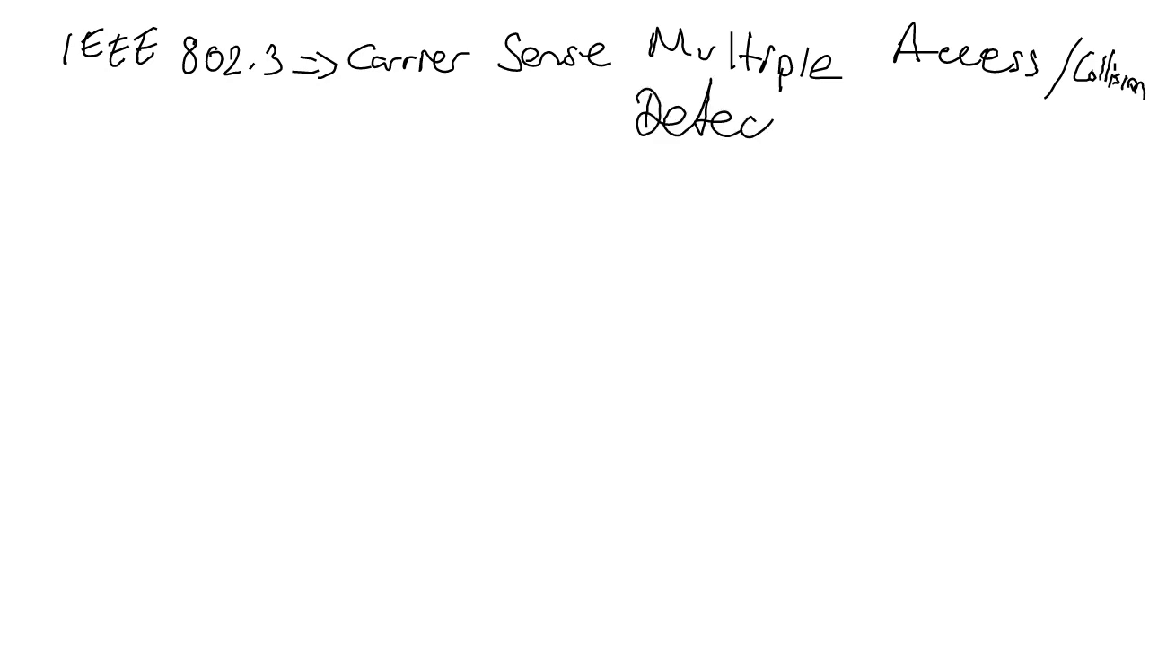
pyautogui.moveTo(767, 121); pyautogui.dragTo(898, 121)
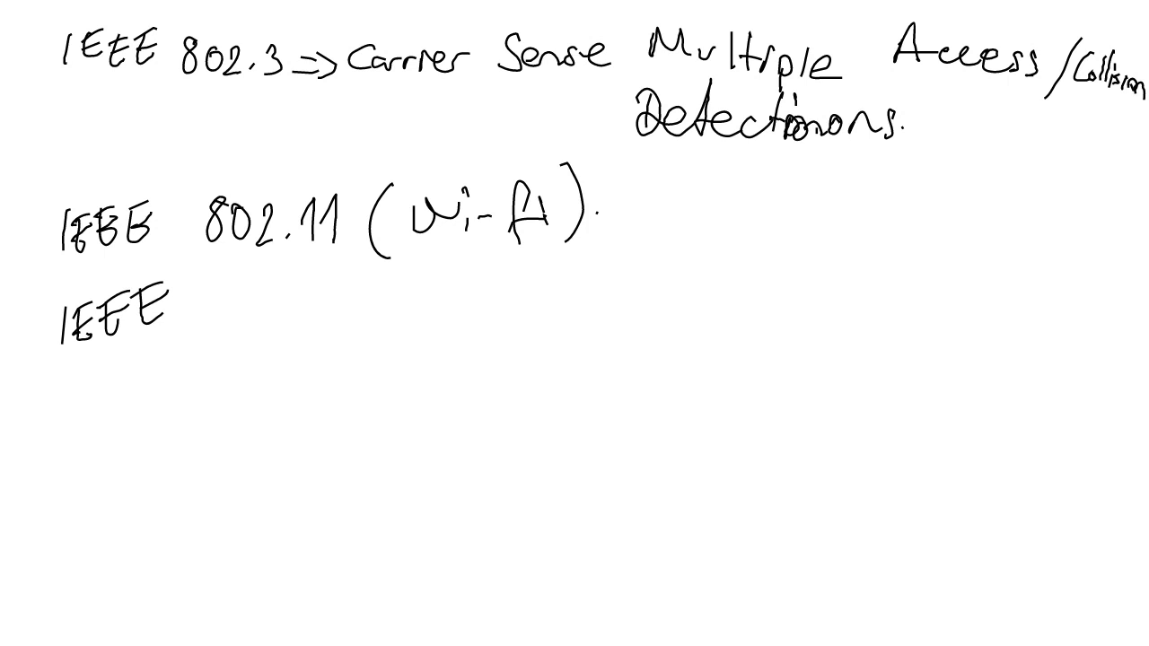
# Step: Write '802.15.4' after IEEE and 'IEEE 1512' on the next line
pyautogui.moveTo(207, 305); pyautogui.dragTo(323, 314)
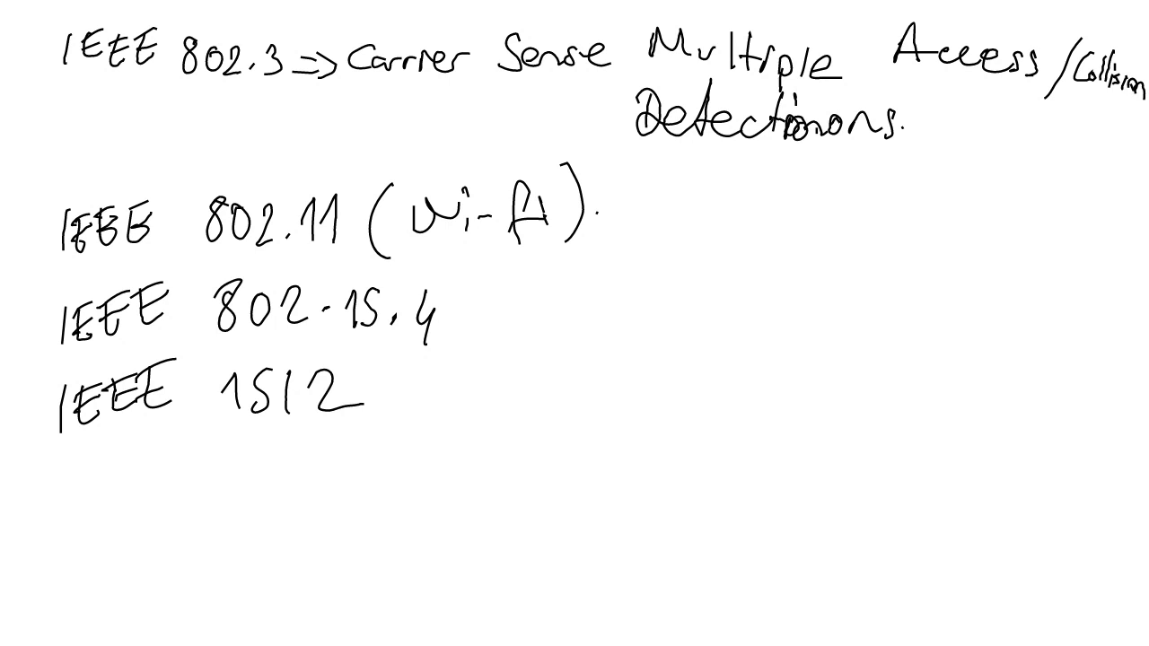
# Step: Draw a vertical divider right of the list and write 'IEEE 2001' atop the new column
pyautogui.moveTo(637, 160); pyautogui.dragTo(583, 520)
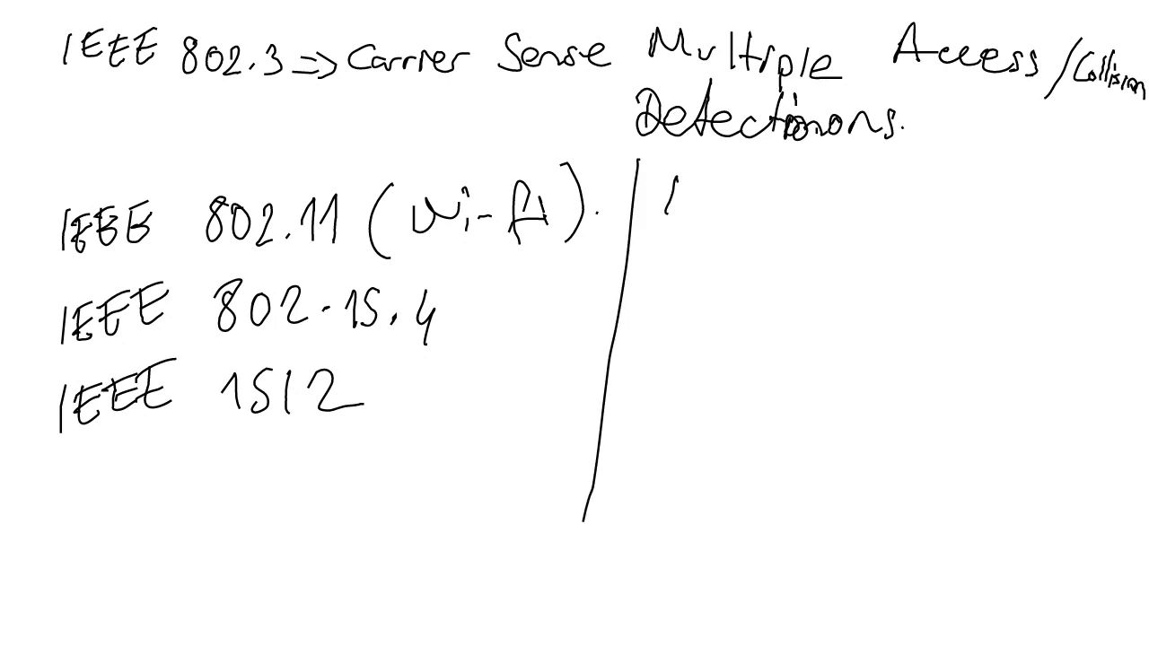
pyautogui.write('IEEE')
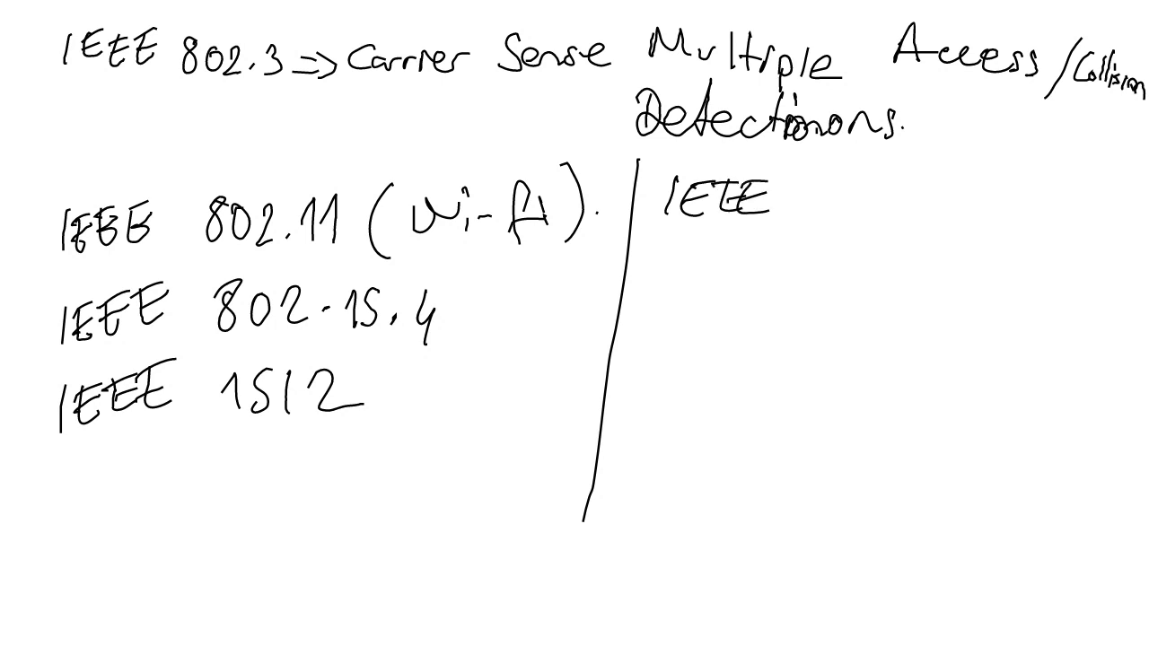
pyautogui.write('20')
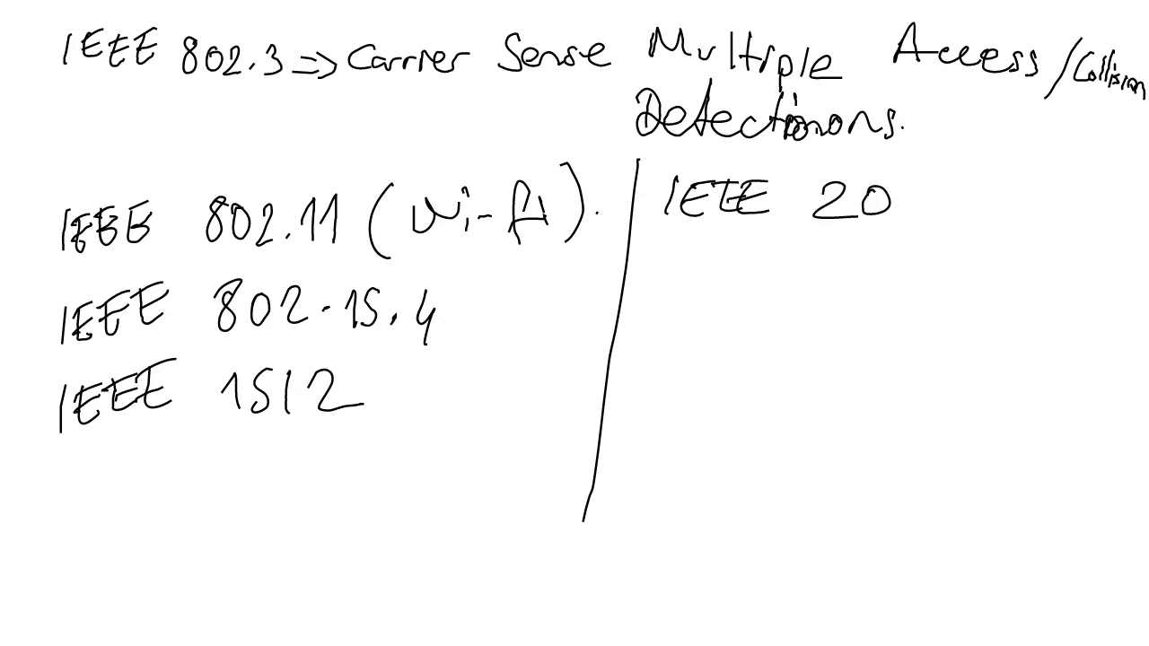
pyautogui.write('01')
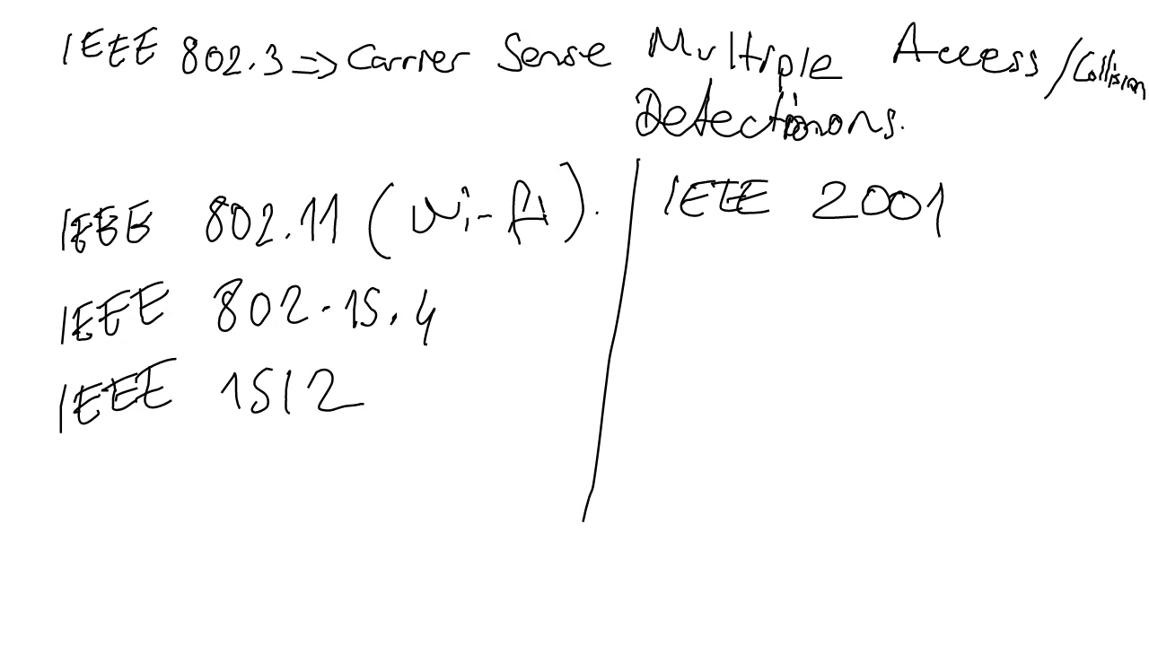